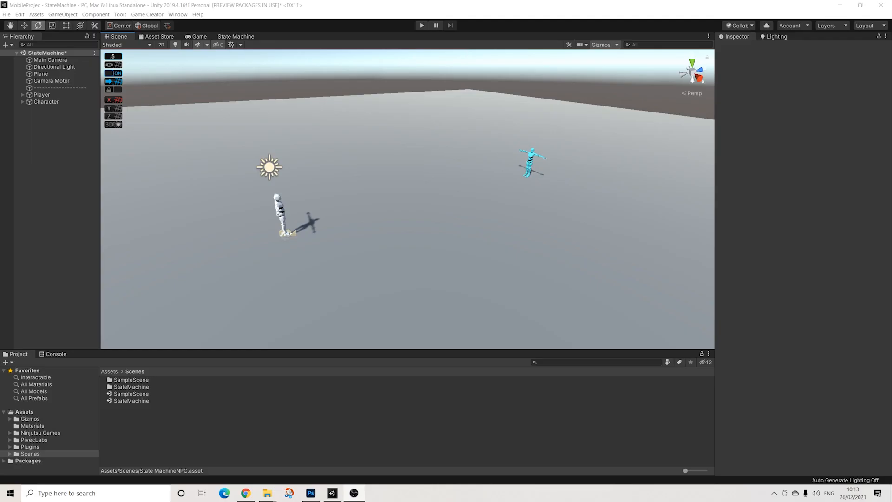
mouse_move(474, 231)
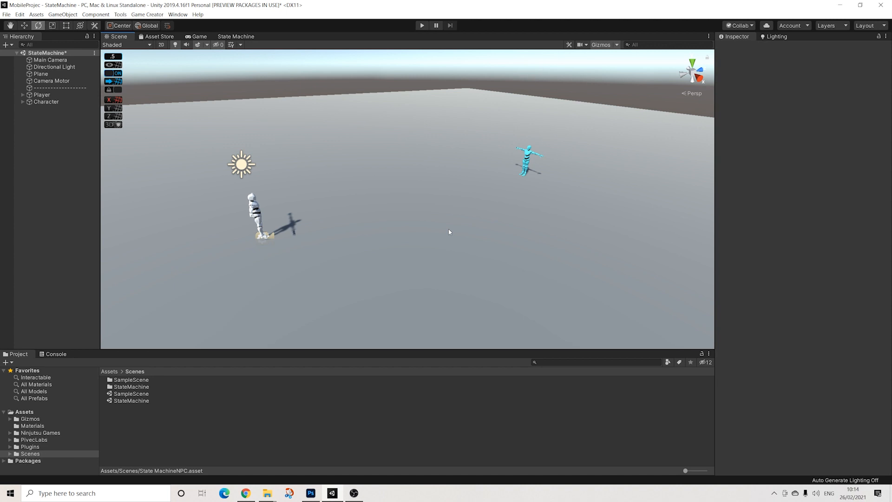
Add Character Melee and State Machine Controller components to the Player object
left_click(41, 95)
type("me")
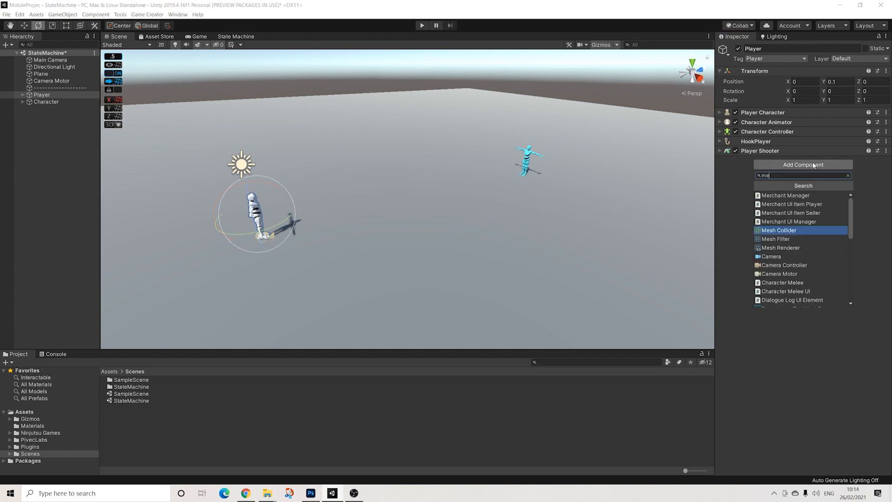
type("char")
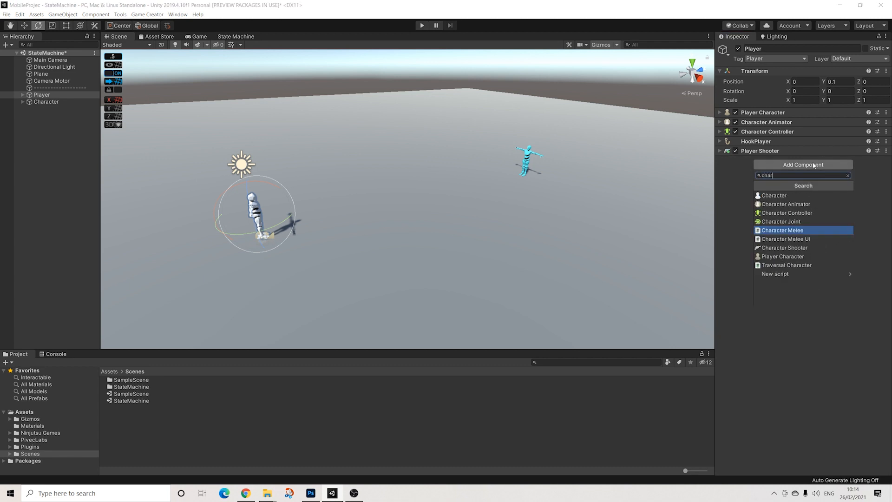
left_click(782, 230)
type("stat")
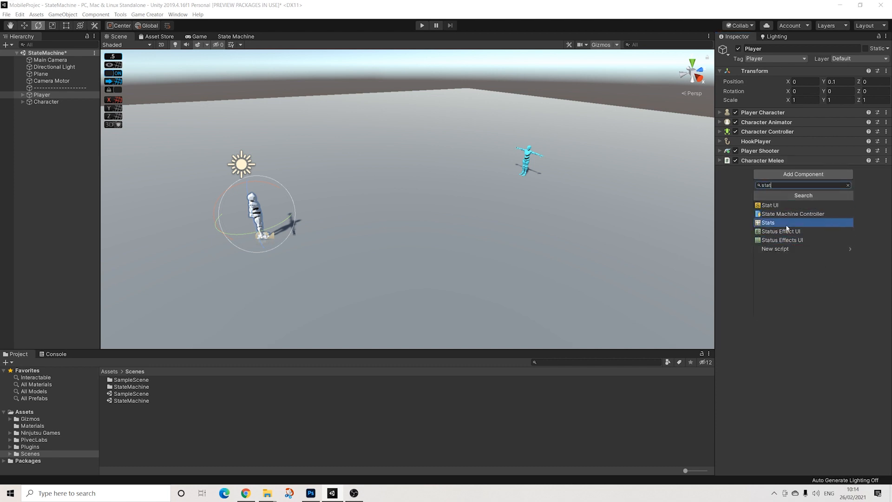
left_click(791, 214)
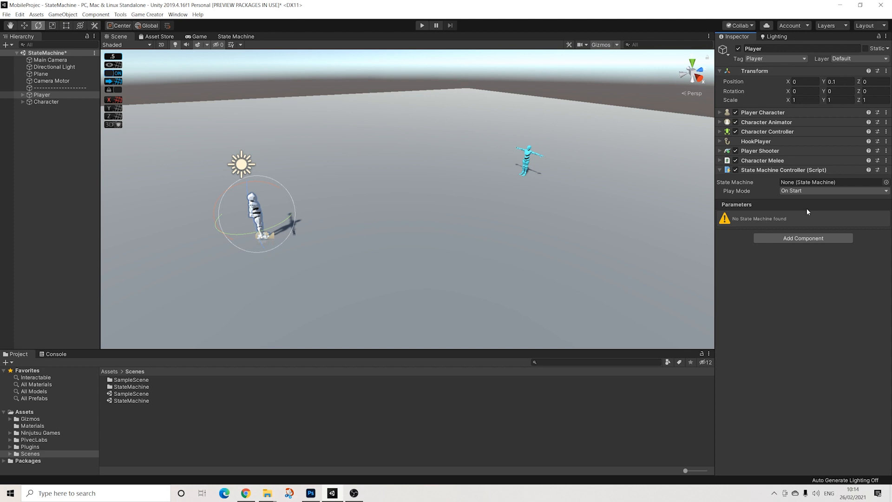
mouse_move(809, 194)
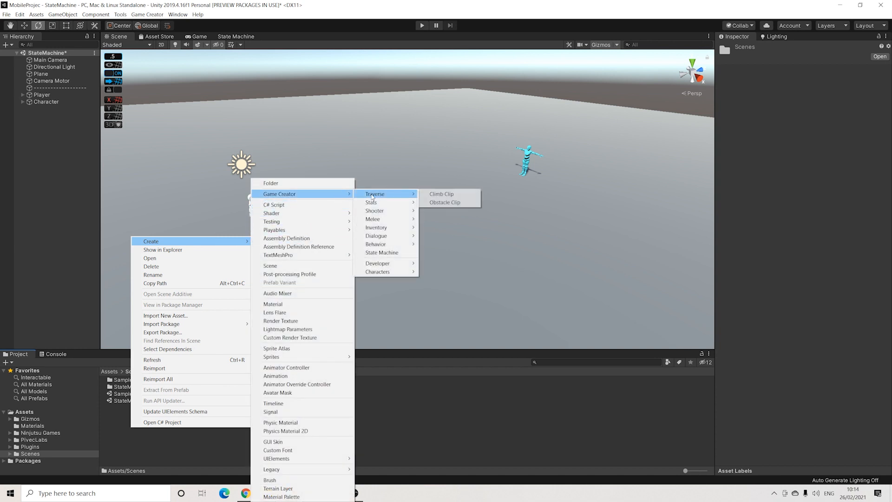
Create Player and NPC state machine assets in Assets/Scenes, then reselect the Player object
left_click(382, 252)
type("Playe")
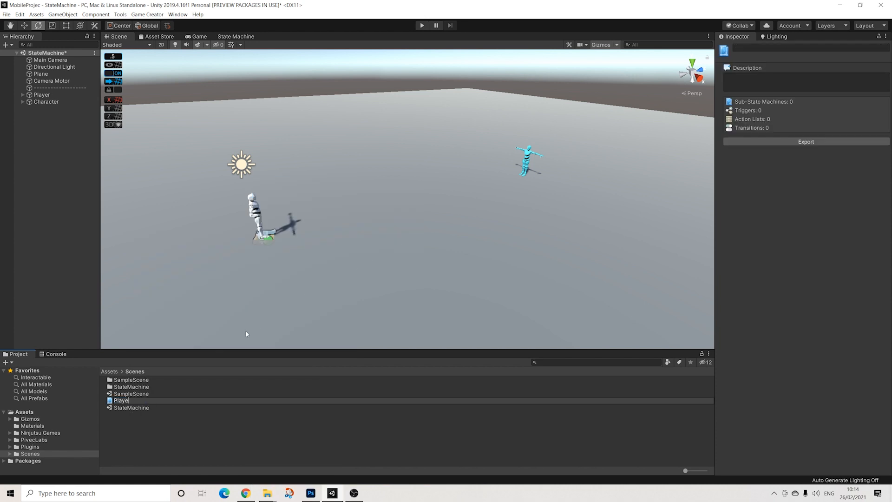
left_click(120, 393)
type("NPC")
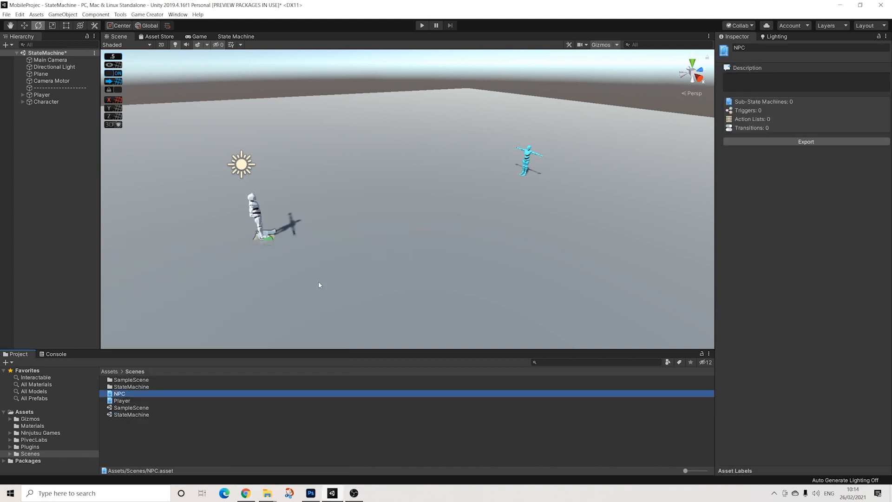
left_click(42, 95)
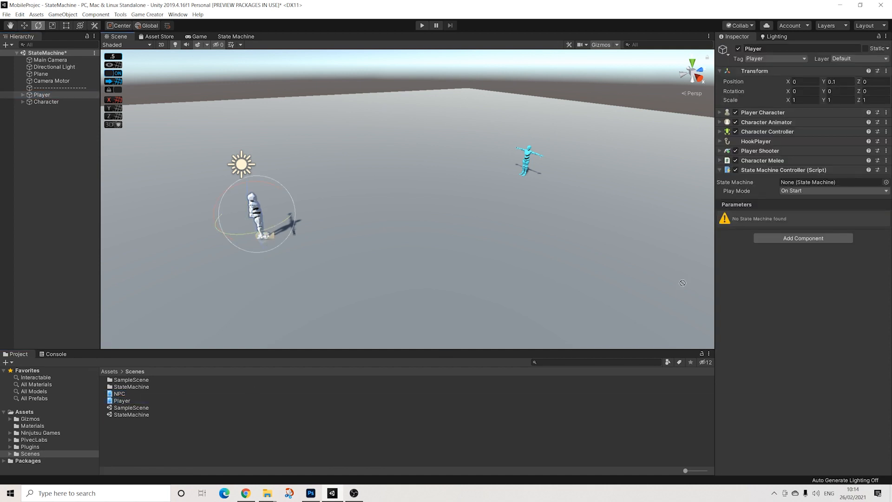
Assign the Player state machine to the controller, keeping Play Mode at On Start
left_click(830, 182)
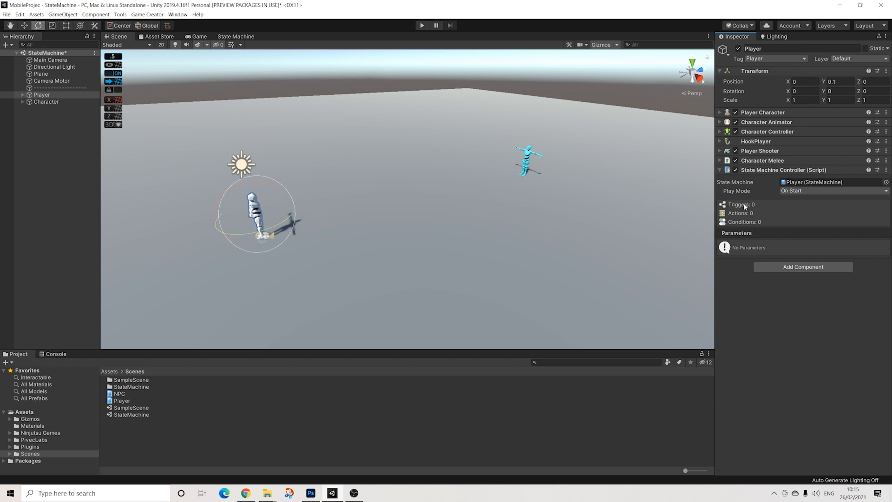
mouse_move(741, 227)
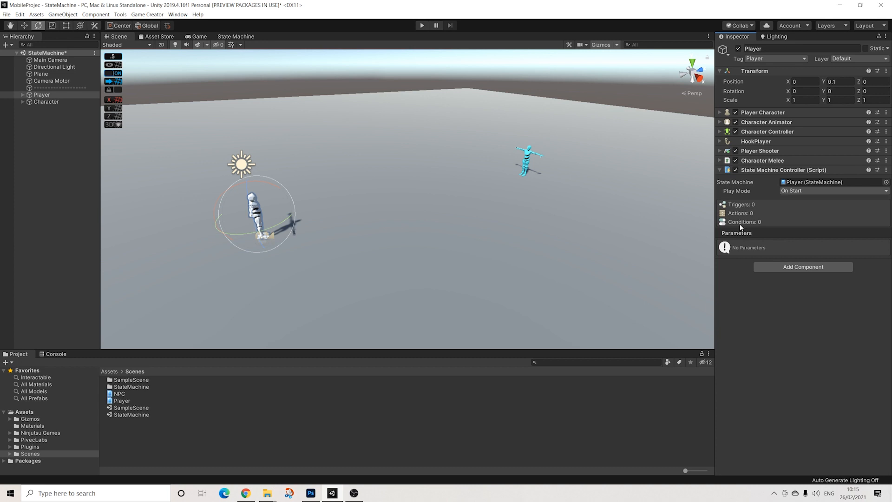
mouse_move(751, 211)
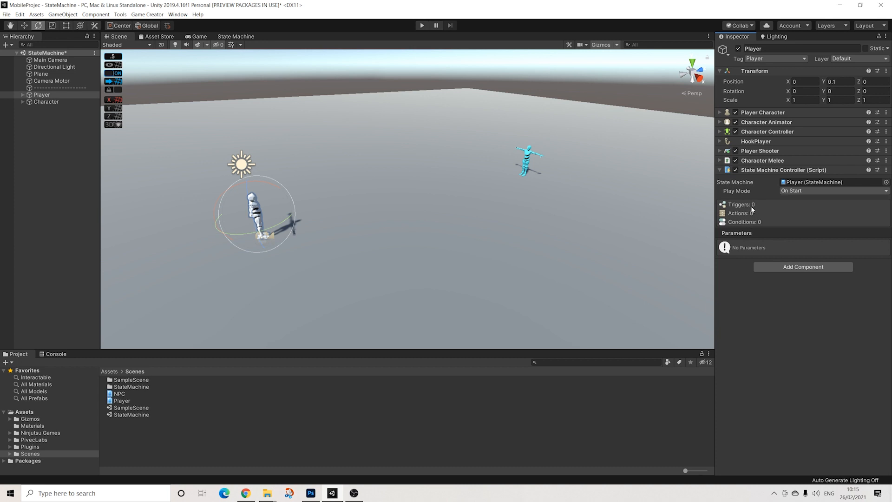
mouse_move(795, 193)
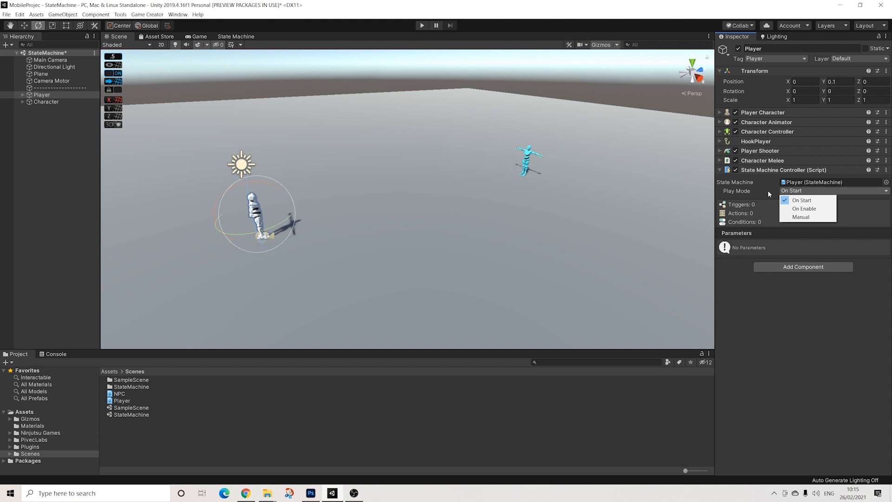
mouse_move(801, 200)
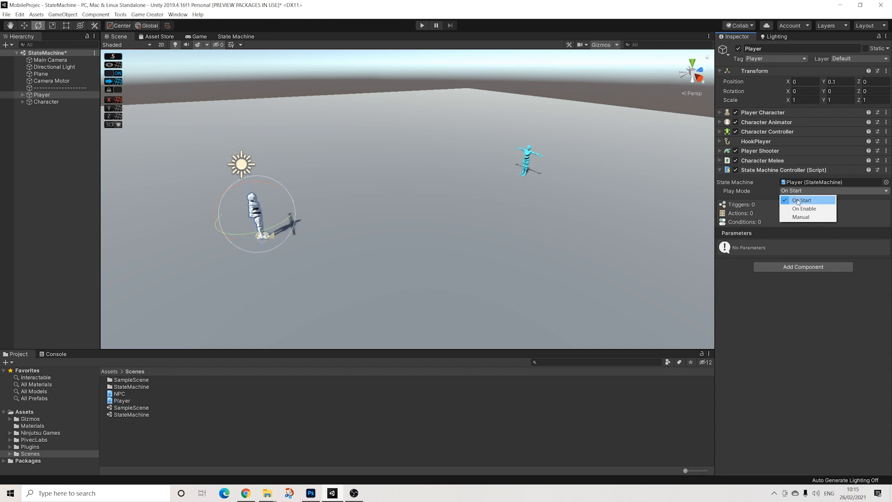
mouse_move(803, 208)
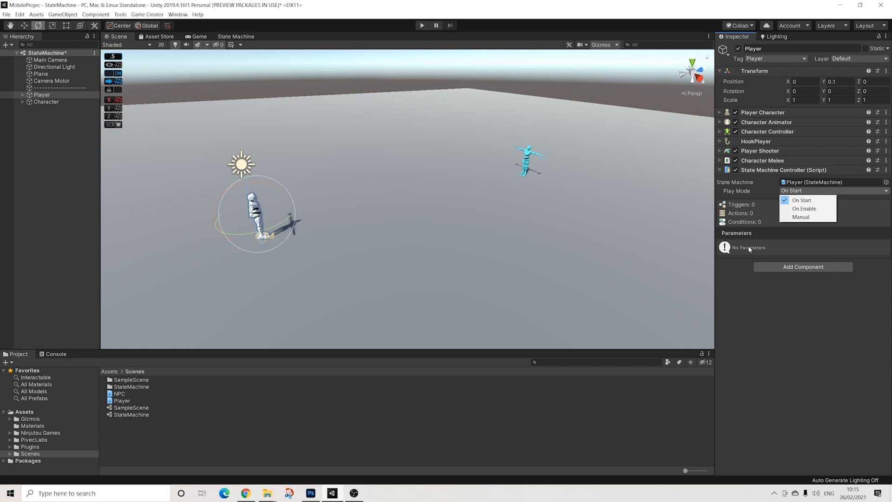
left_click(800, 200)
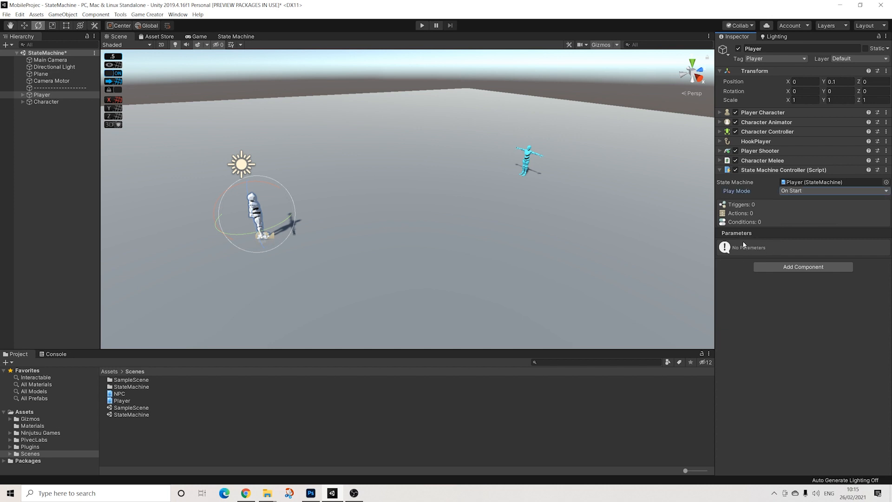
mouse_move(749, 249)
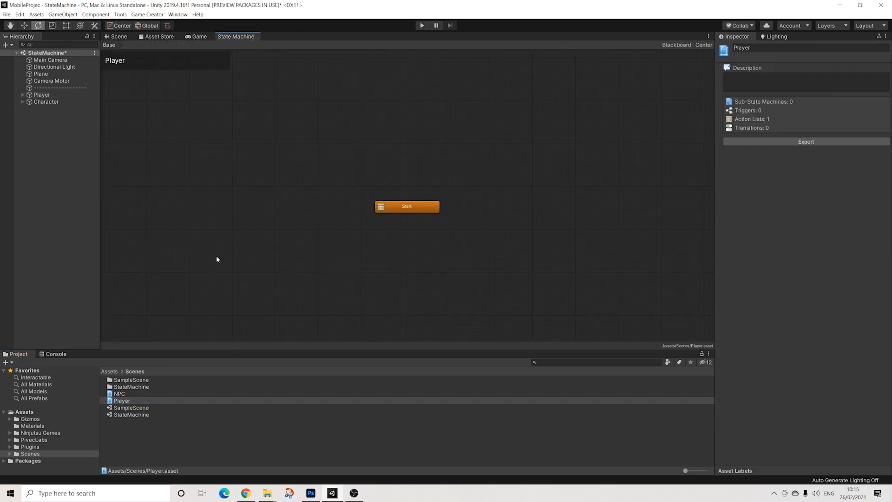
mouse_move(155, 116)
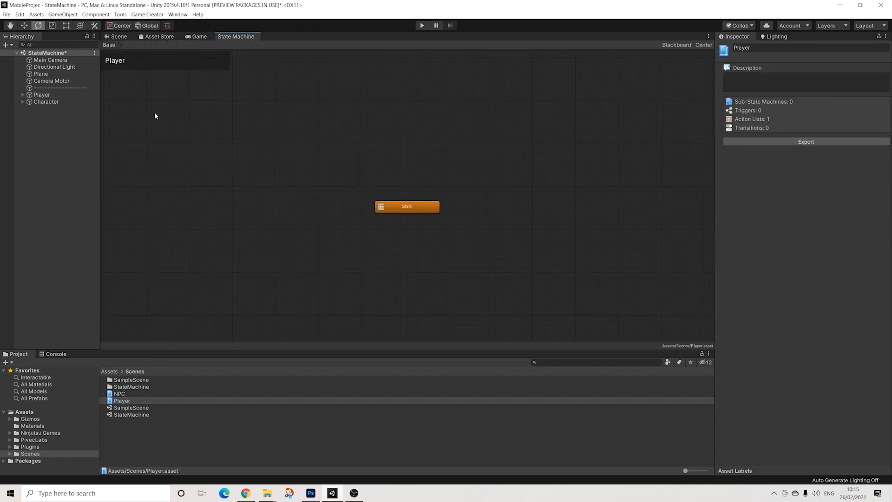
mouse_move(350, 194)
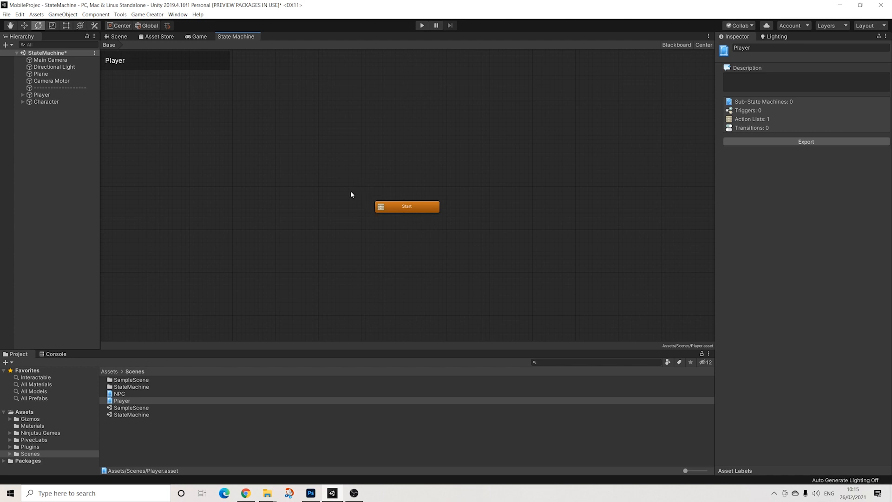
mouse_move(57, 114)
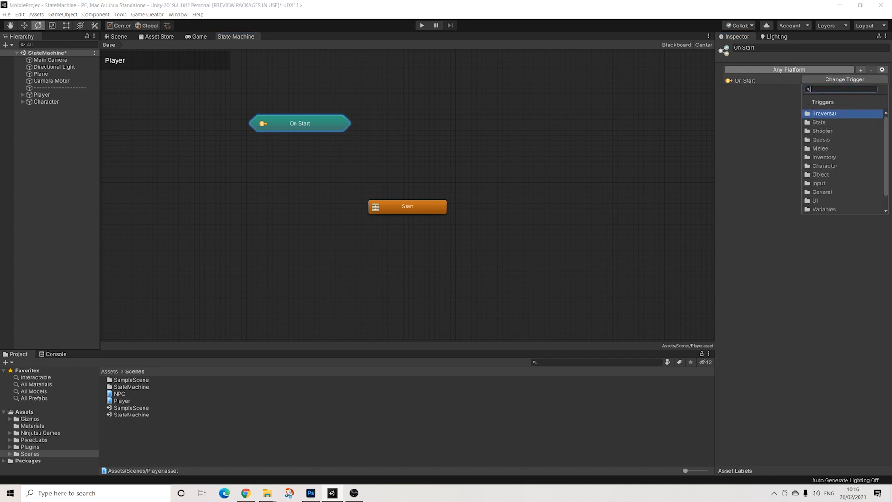
Change the new trigger to On Key Down and browse the Key Code list for its key
type("key")
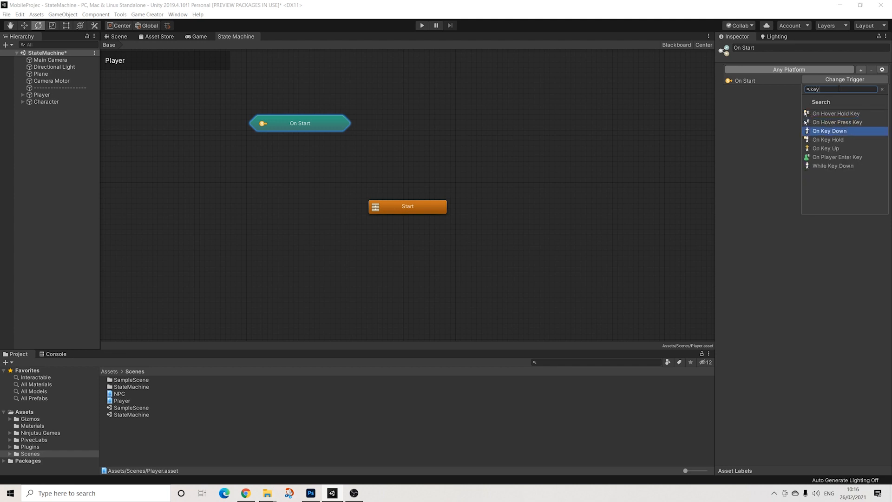
left_click(829, 130)
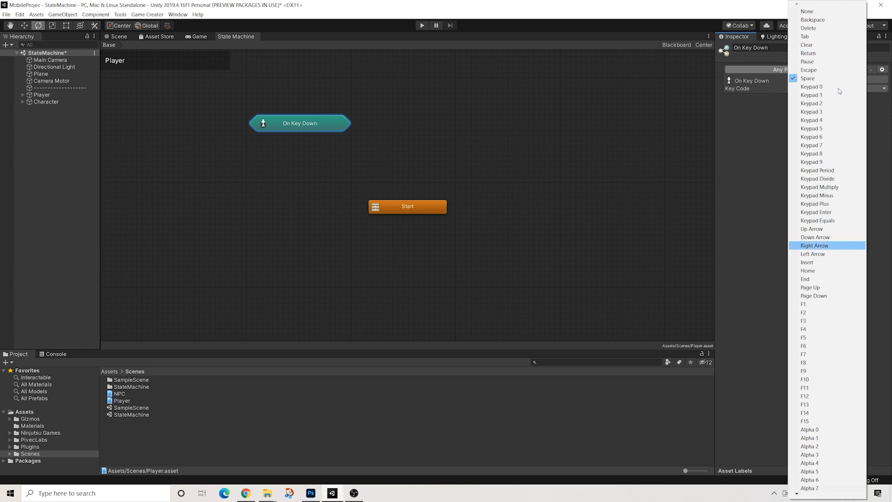
scroll("down", 3)
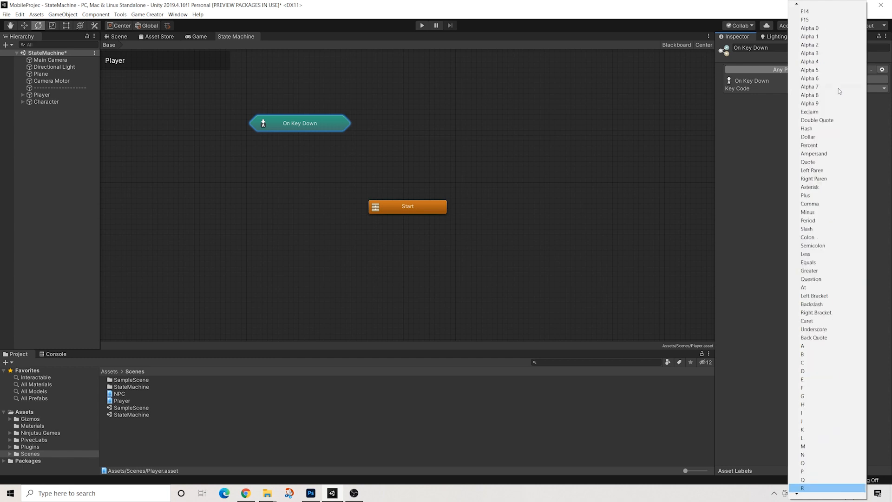
scroll("down", 3)
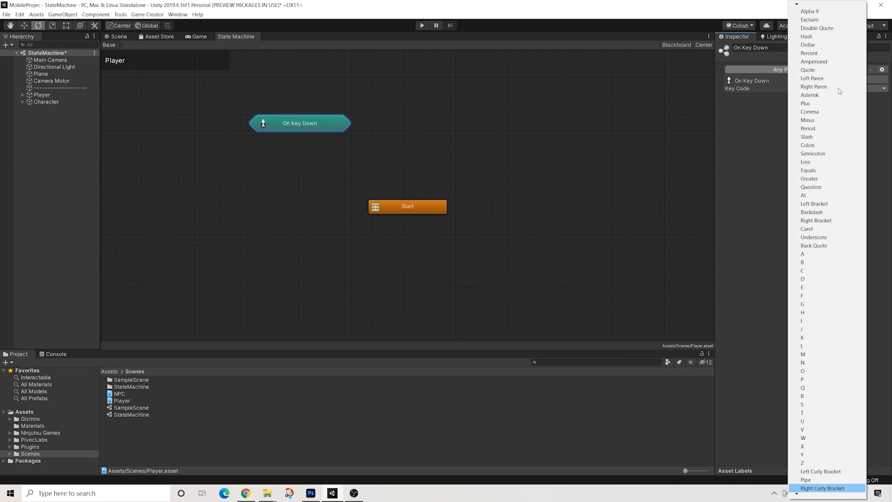
scroll("up", 3)
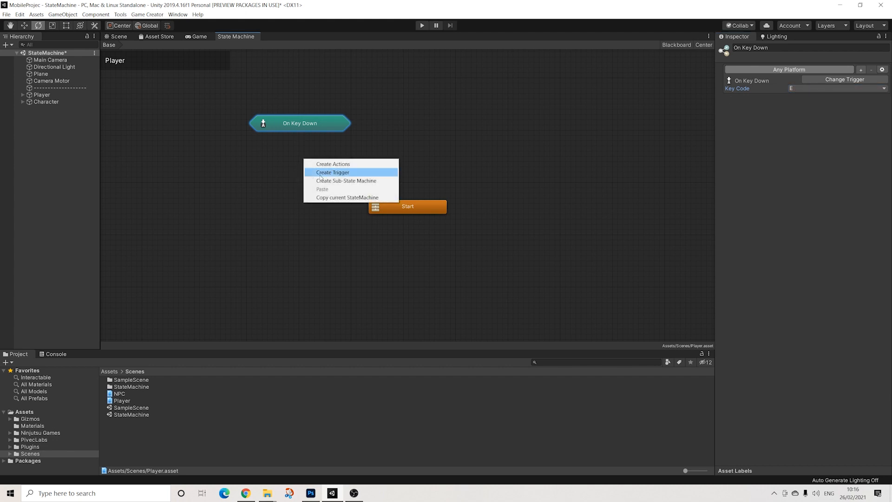
mouse_move(269, 158)
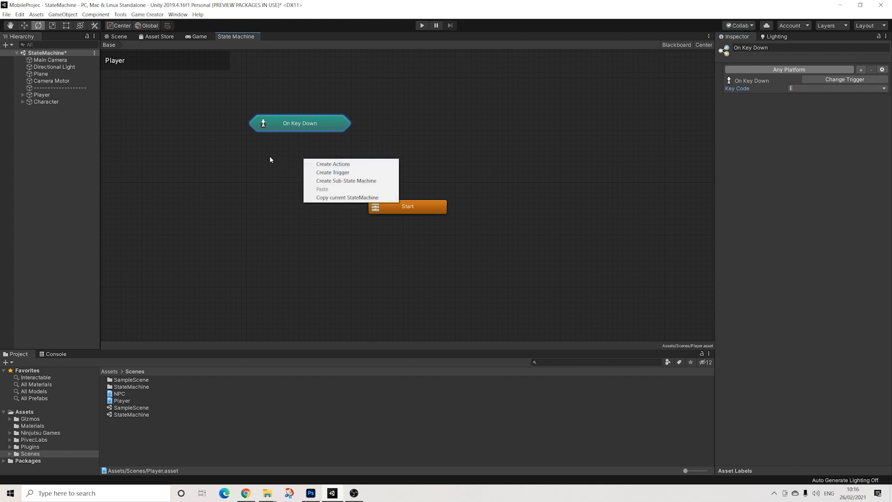
mouse_move(333, 173)
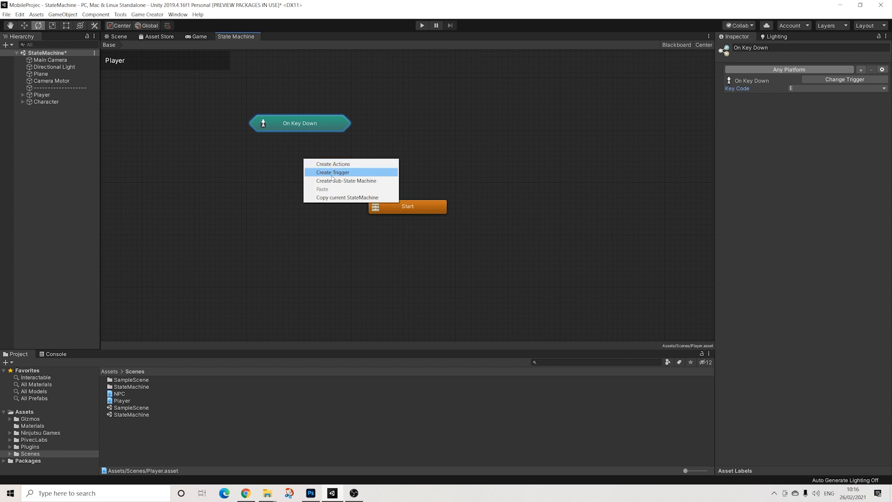
mouse_move(338, 197)
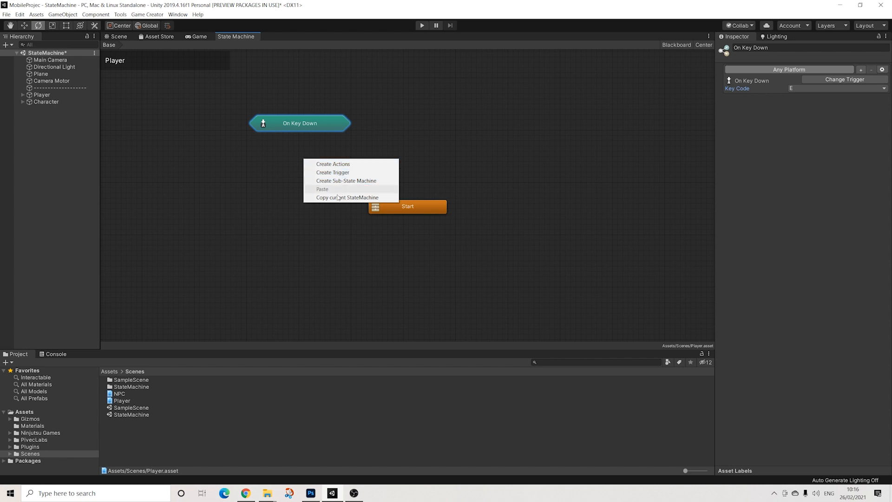
mouse_move(347, 197)
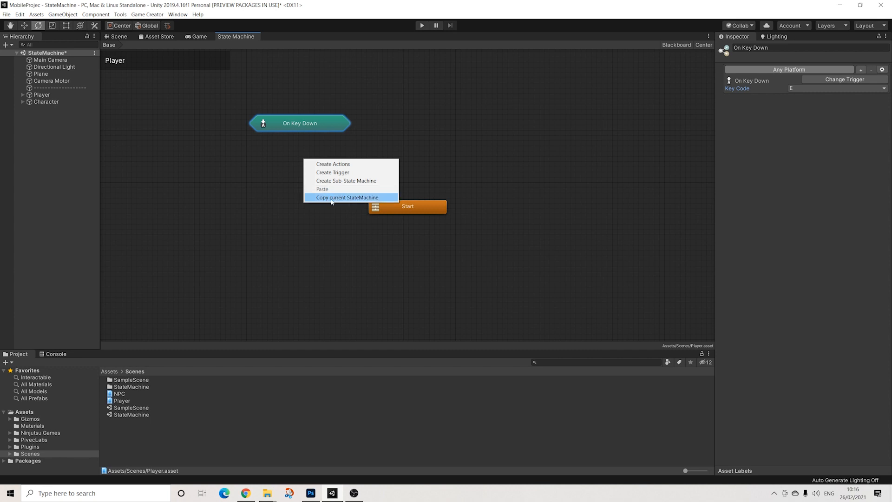
mouse_move(327, 201)
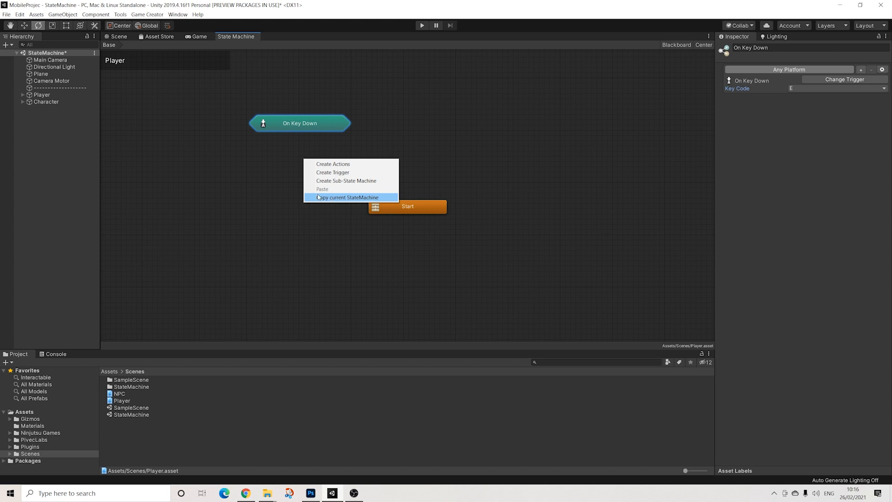
Create an Actions node and place it below the On Key Down trigger
left_click(332, 164)
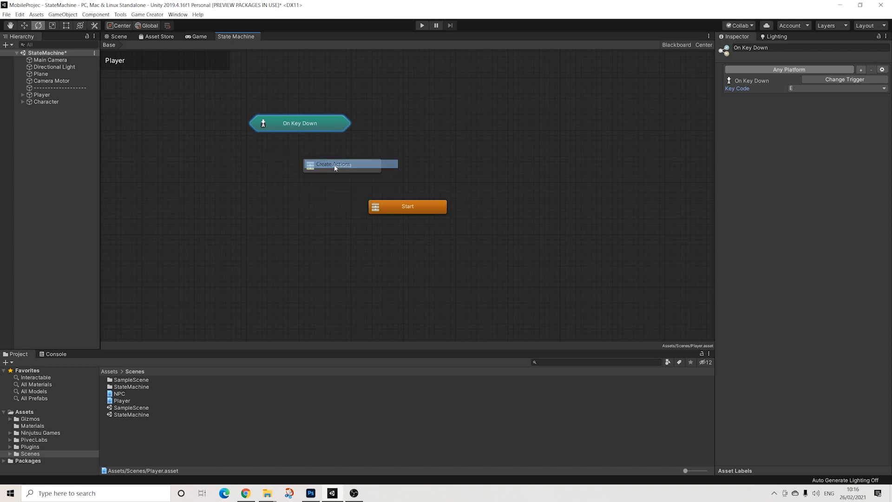
left_click(332, 164)
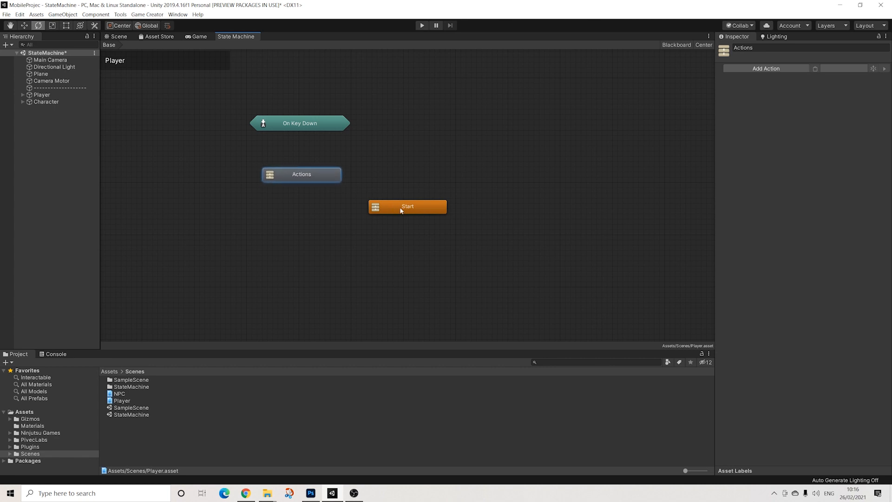
mouse_move(279, 122)
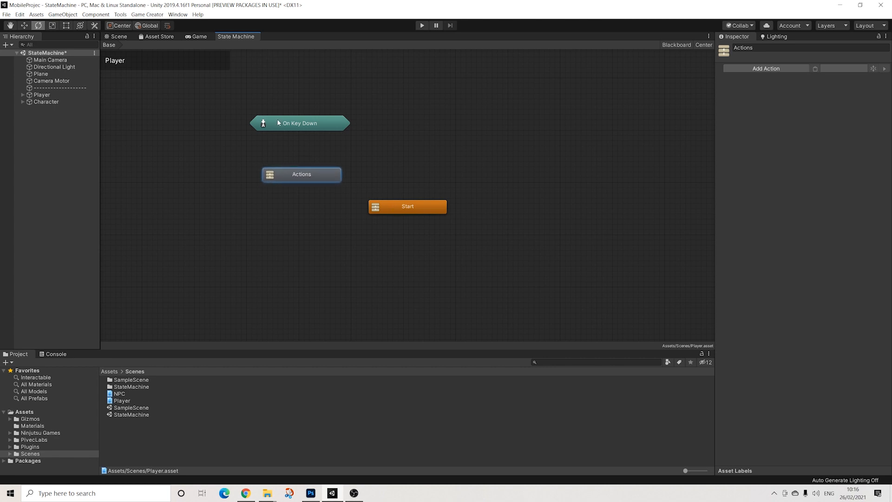
Make a transition from On Key Down to the Actions node with Use Conditions enabled
right_click(300, 122)
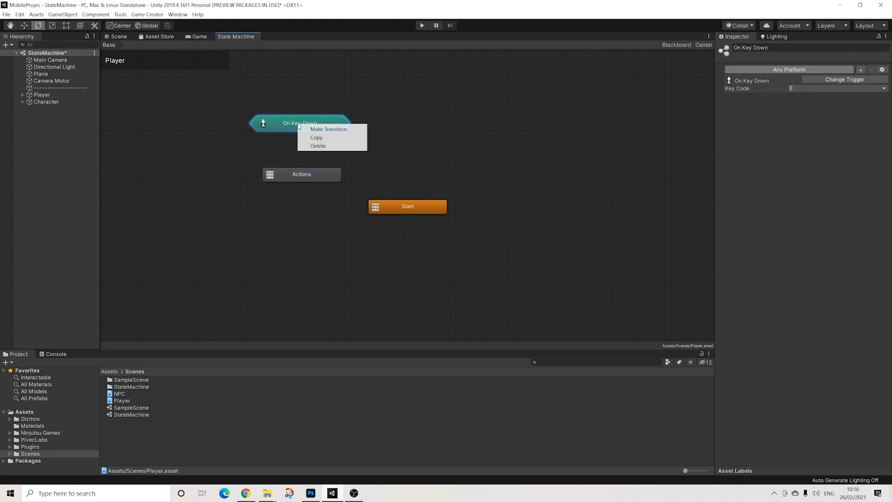
left_click(328, 129)
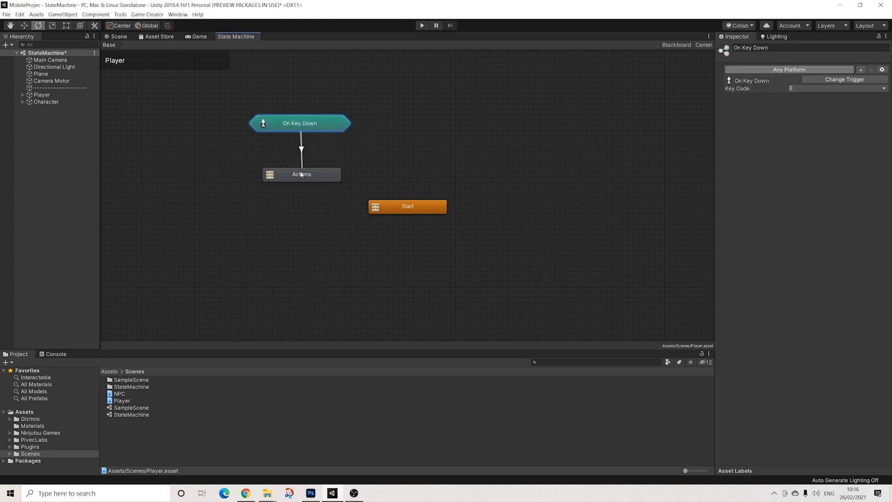
left_click(299, 174)
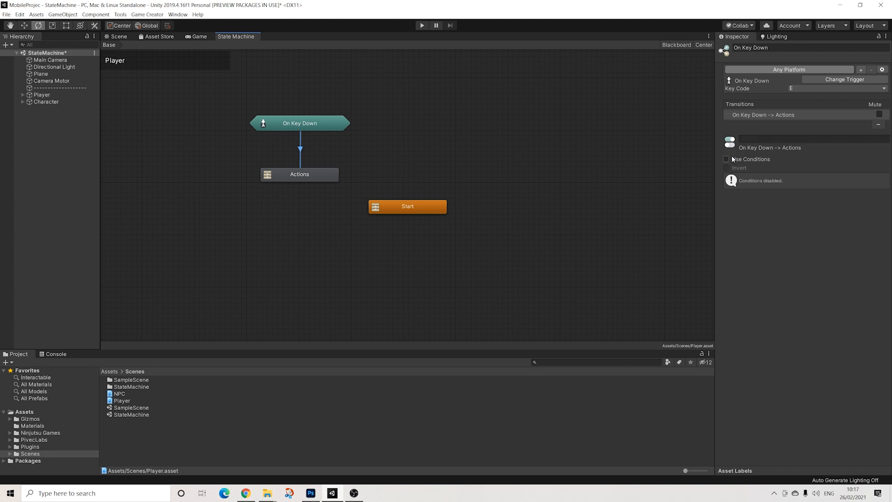
left_click(726, 159)
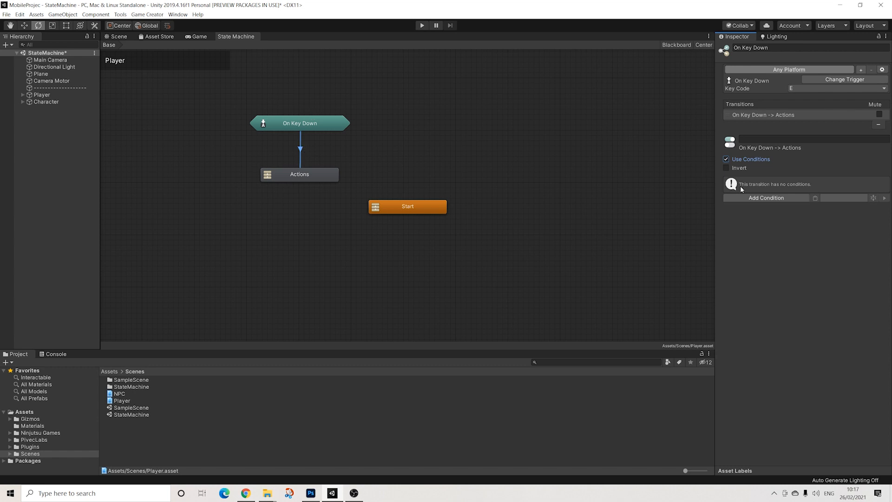
Add a Melee Is Character Armed condition set to Is Unarmed on the transition
left_click(766, 197)
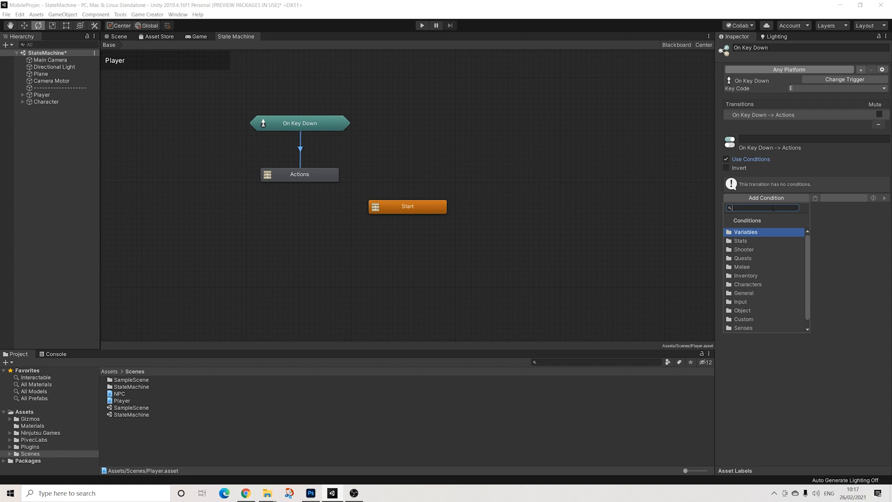
left_click(741, 266)
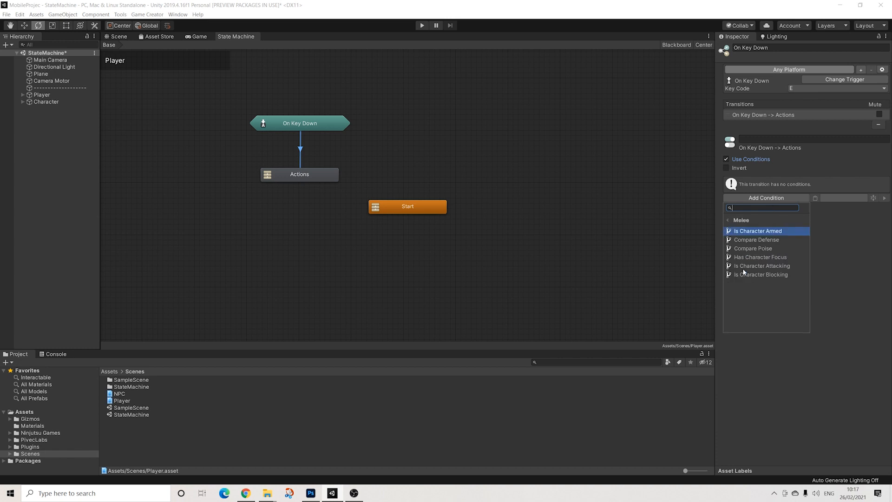
left_click(757, 230)
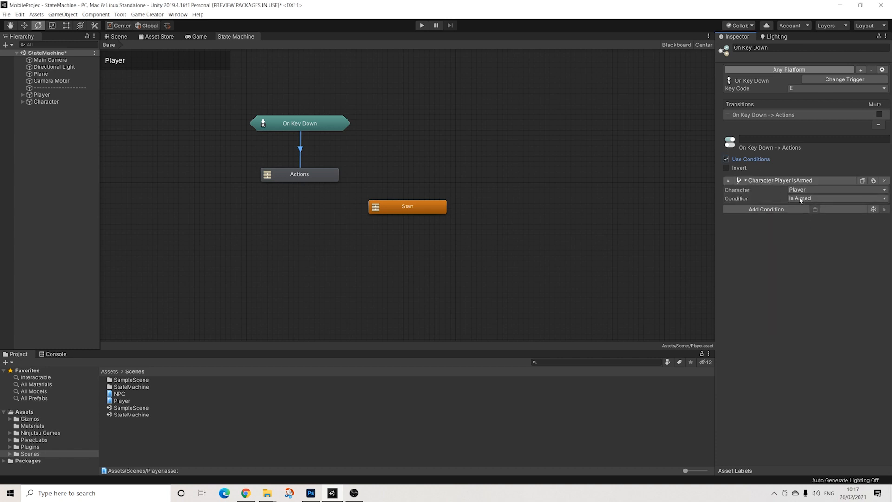
left_click(835, 198)
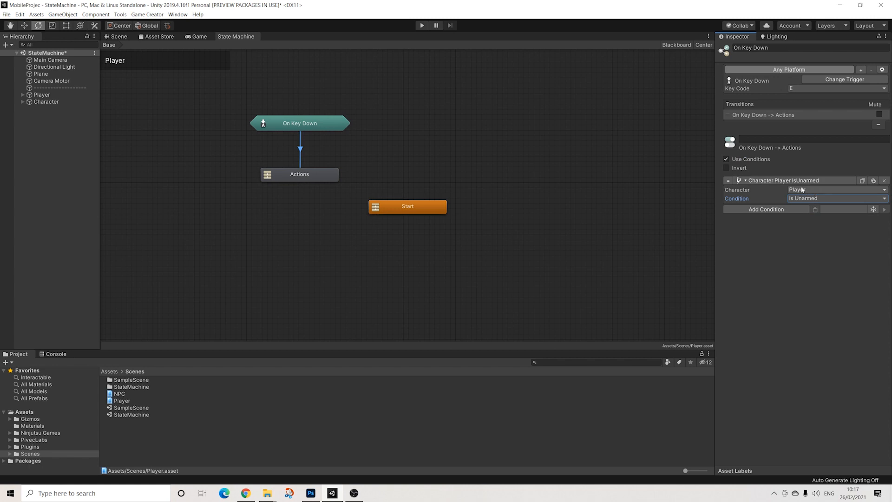
Make a second transition from On Key Down requiring the character to be armed
right_click(300, 123)
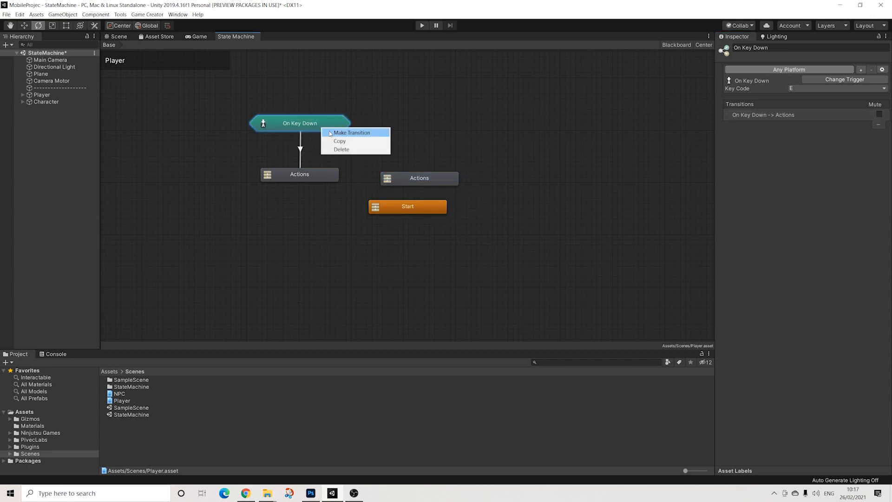
left_click(352, 132)
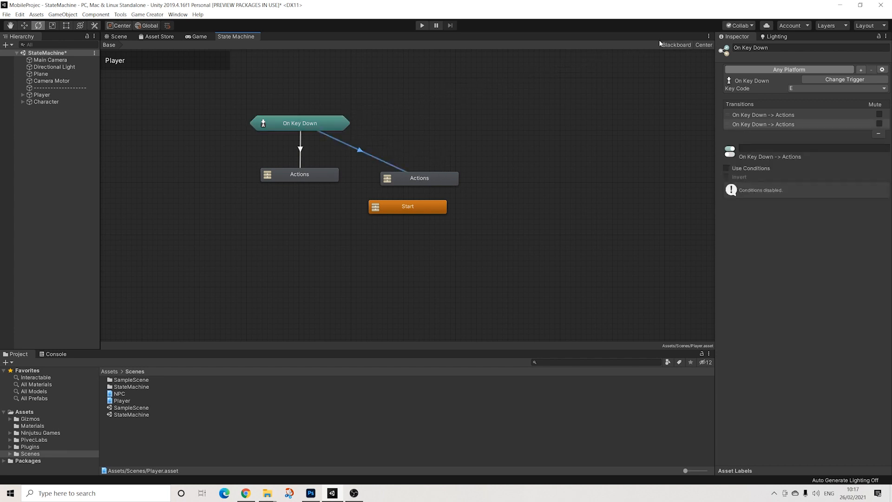
left_click(298, 174)
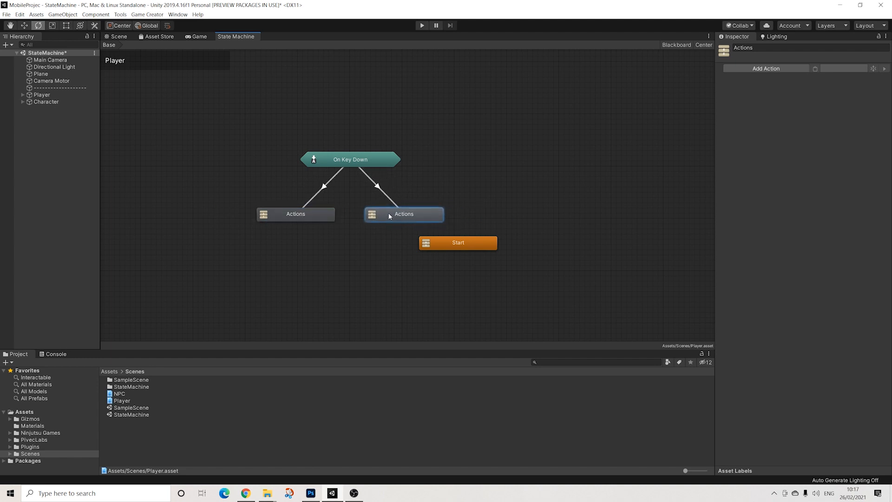
left_click(295, 213)
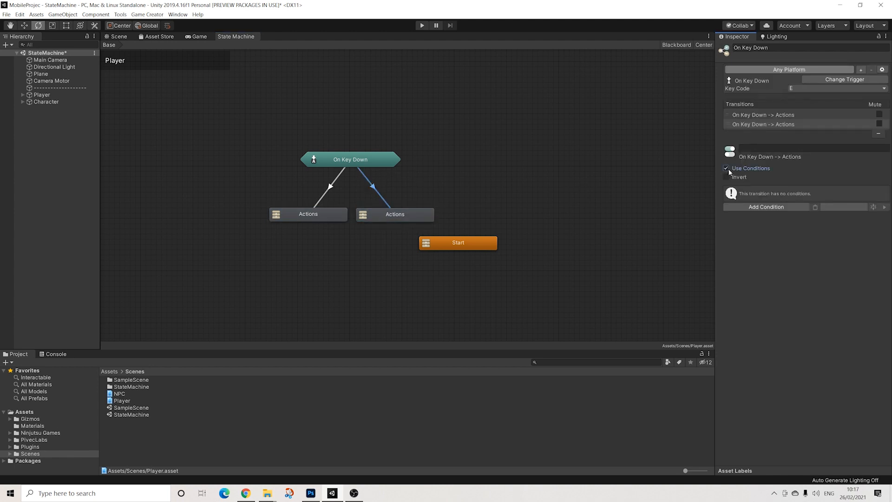
left_click(767, 206)
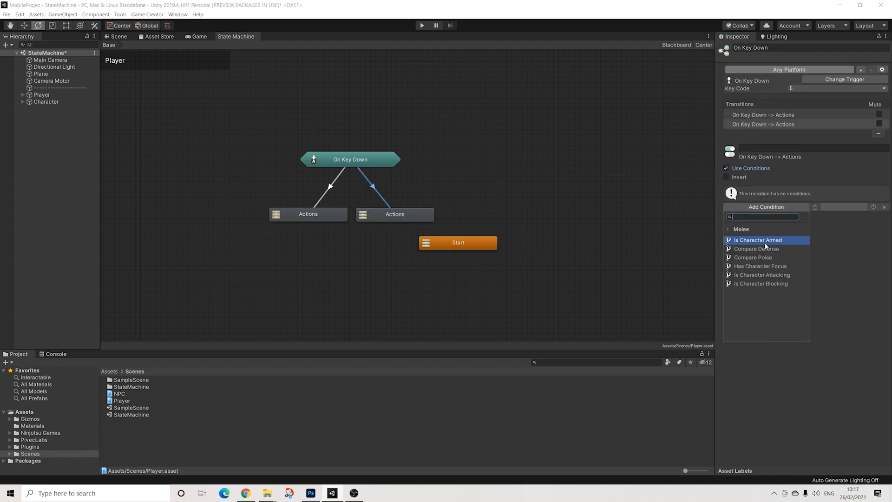
left_click(757, 240)
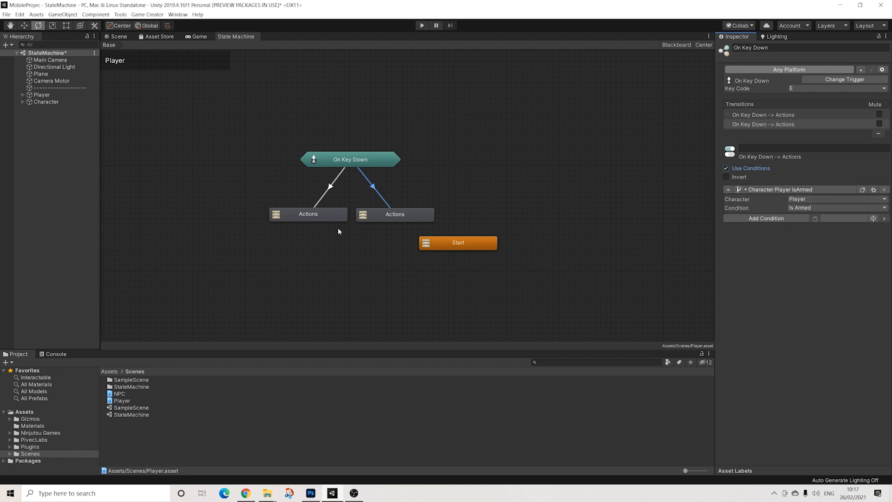
left_click(308, 214)
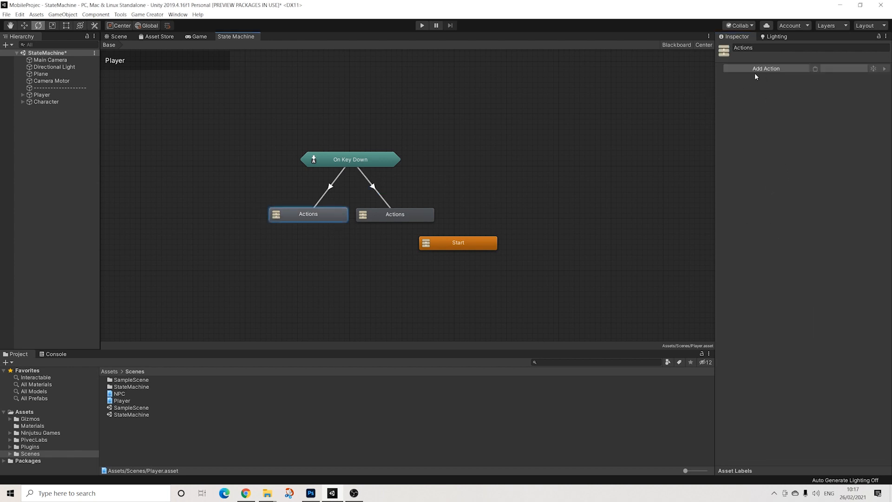
Fill the nodes with Draw Weapon using SwordWeapon and Sheathe Weapon actions
type("dra")
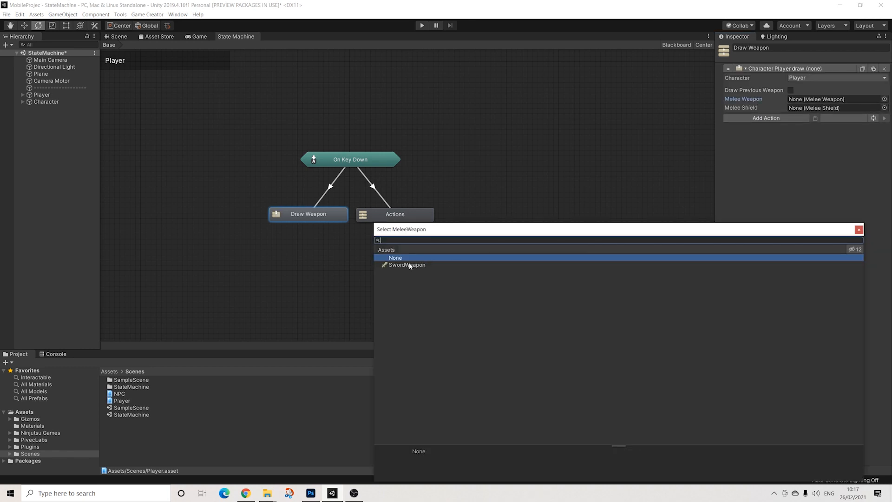
left_click(407, 264)
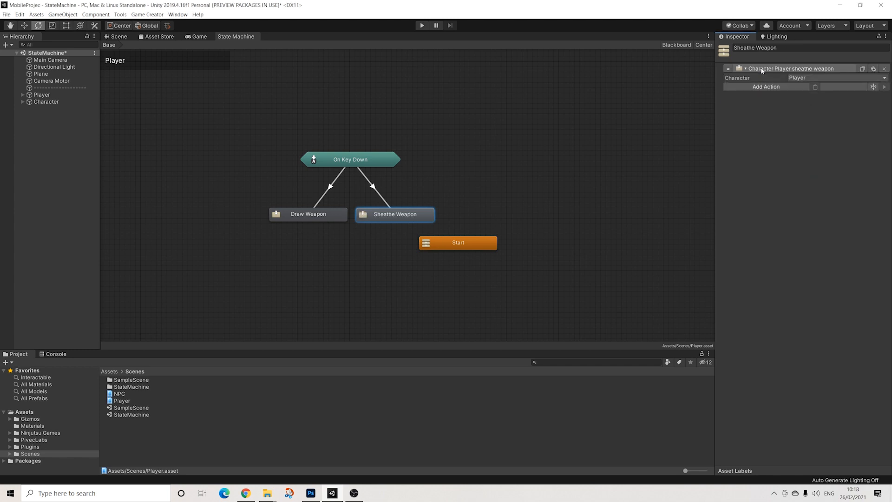
left_click(309, 214)
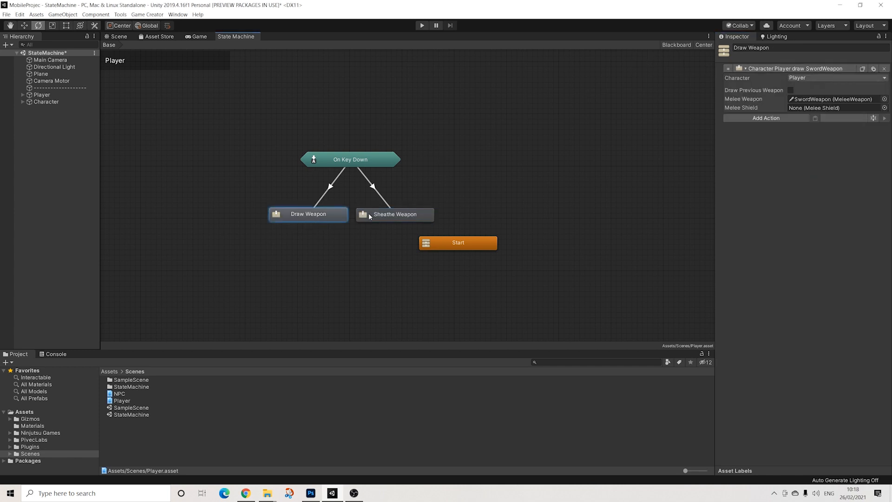
left_click(350, 159)
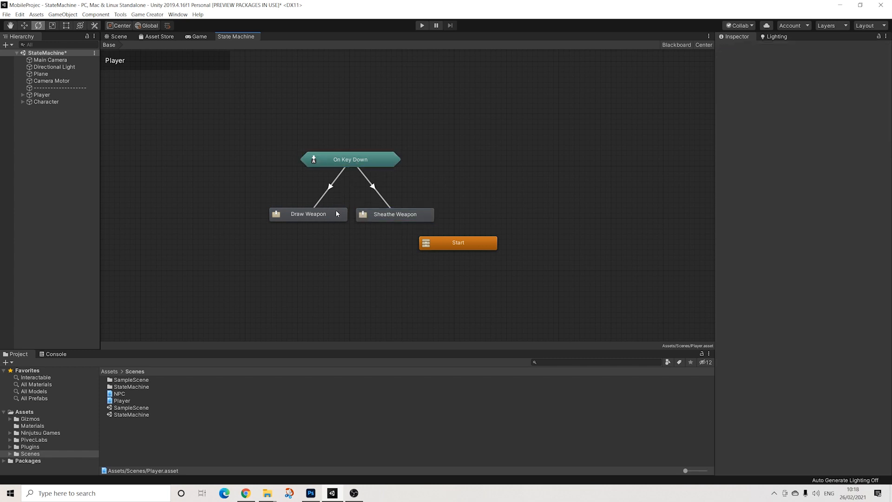
left_click(394, 214)
type("mous")
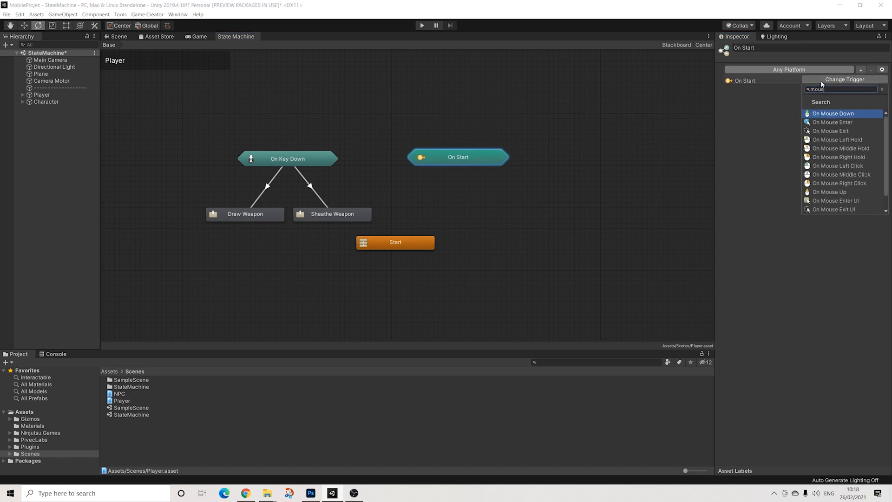
Add two On Mouse Down triggers and one On Mouse Up trigger, each on the left button
left_click(832, 113)
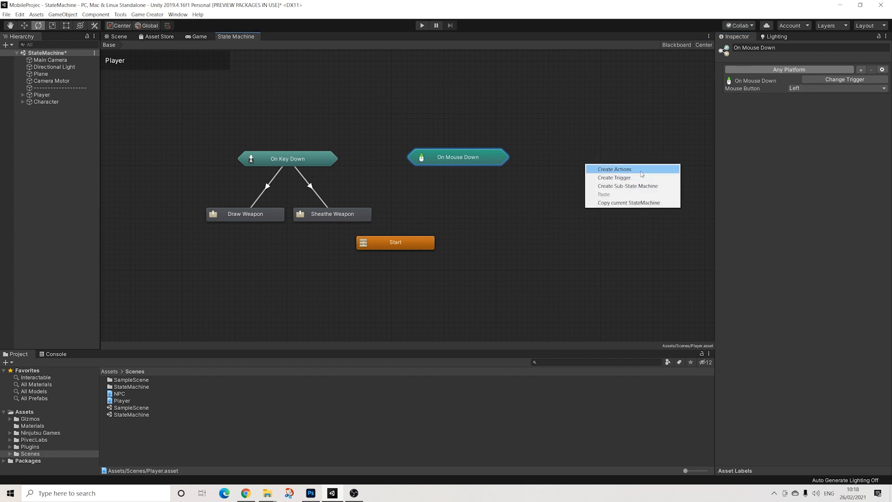
mouse_move(620, 177)
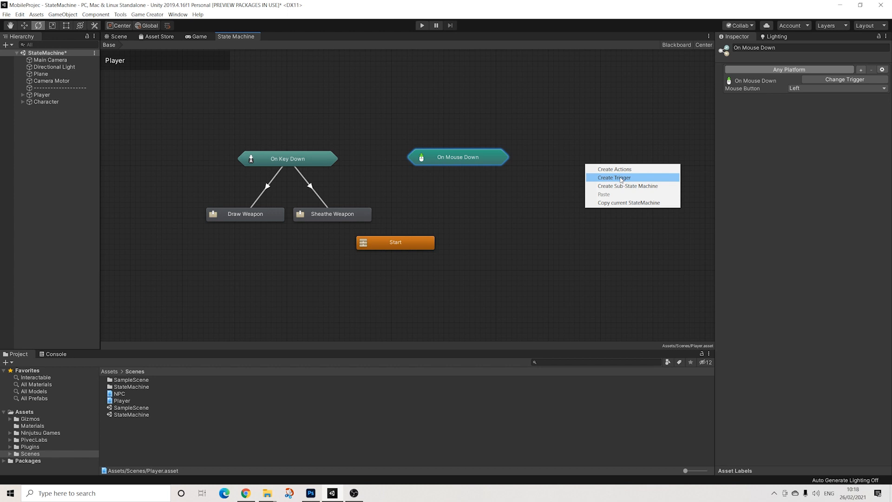
left_click(613, 176)
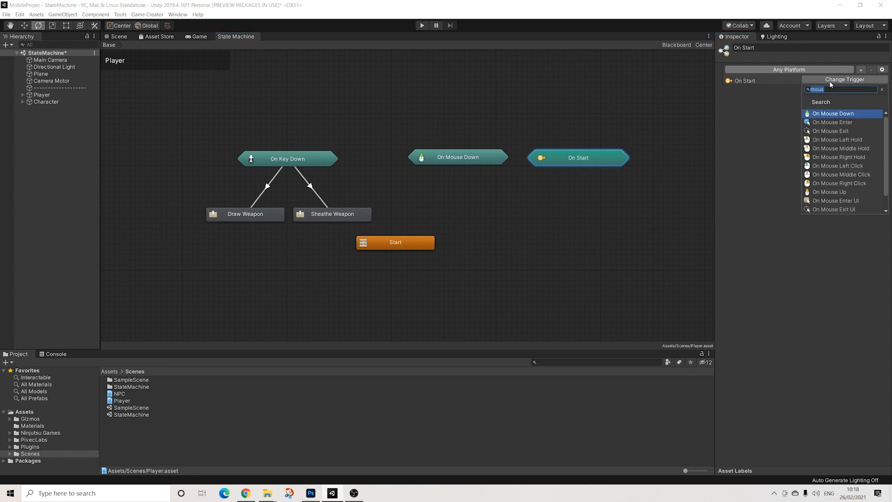
left_click(832, 114)
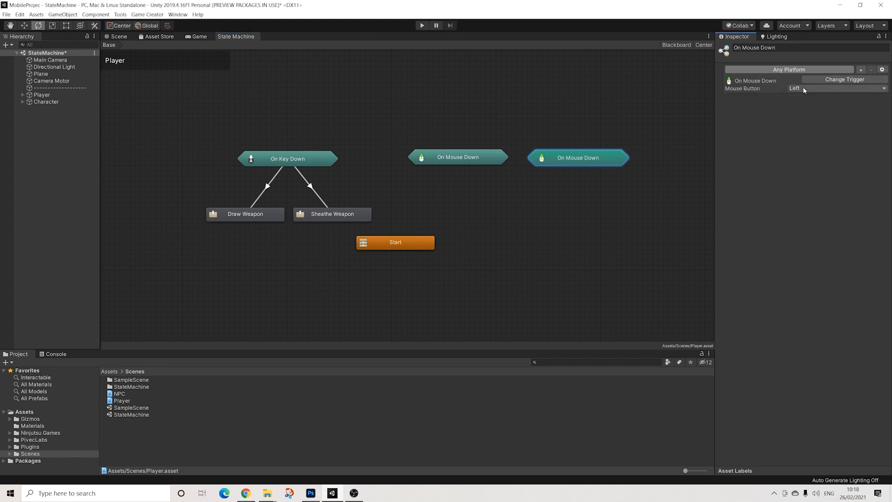
left_click(836, 88)
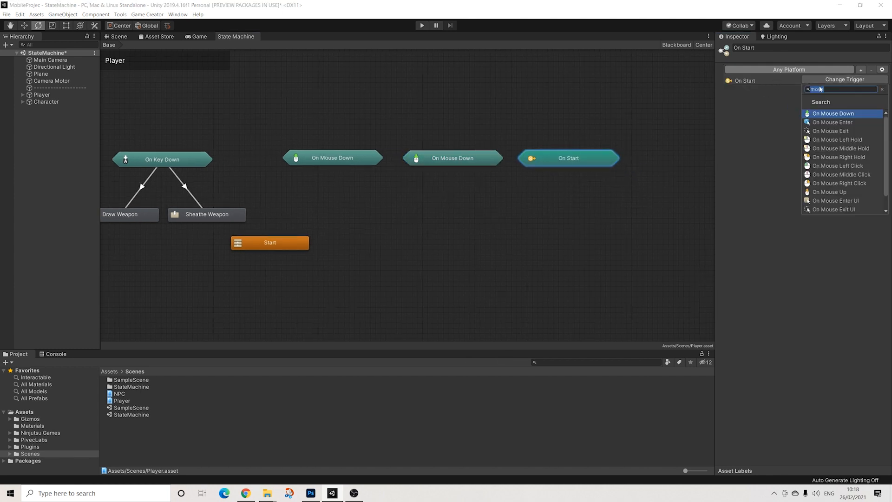
mouse_move(841, 148)
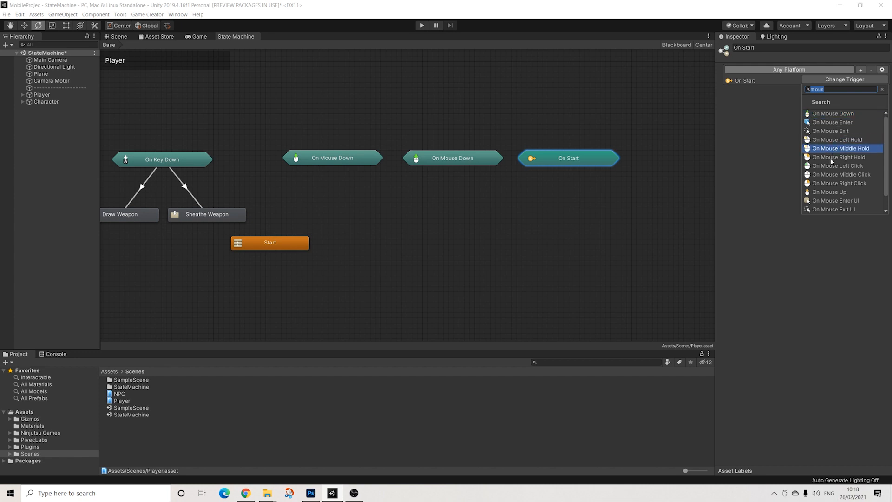
left_click(829, 192)
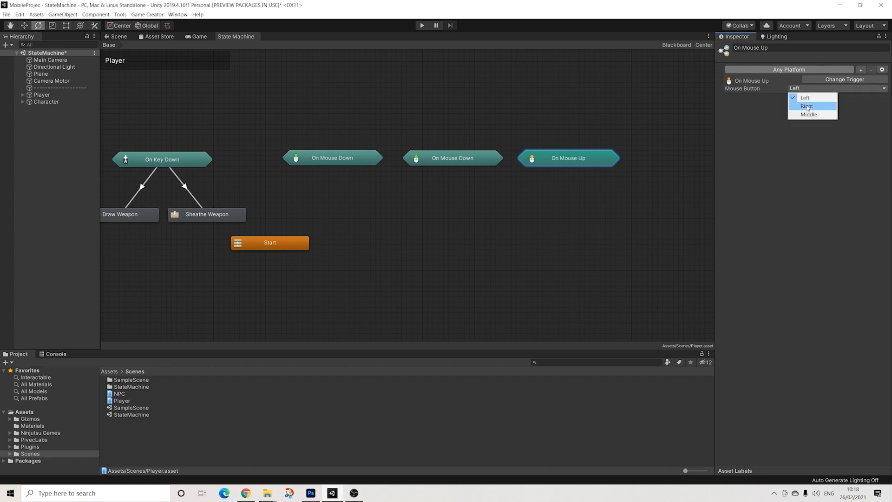
right_click(332, 158)
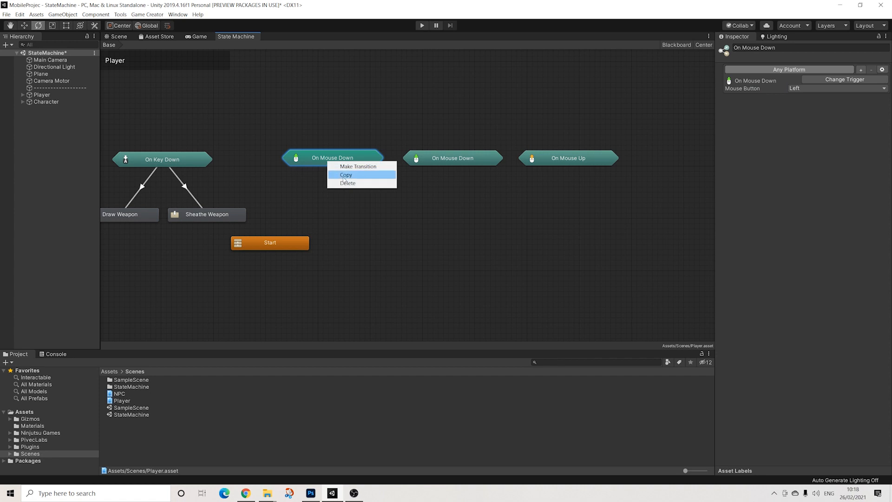
Add a third Actions node so each mouse trigger has one beneath it
left_click(452, 158)
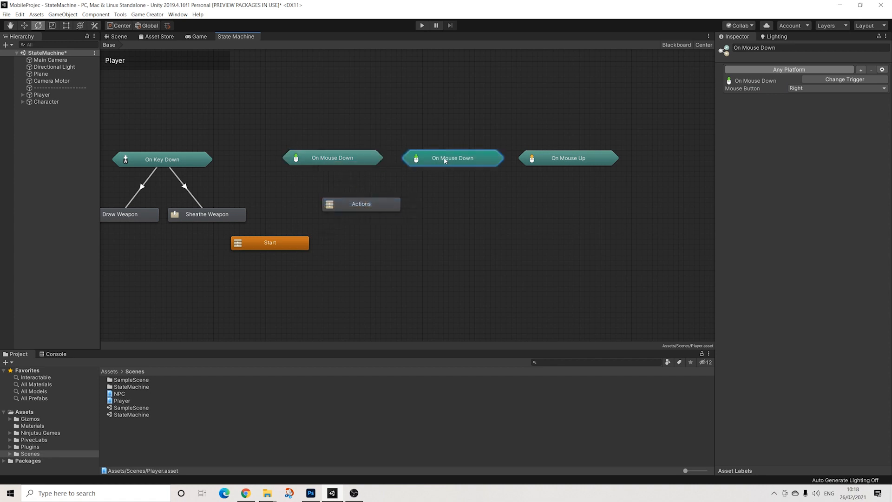
right_click(494, 220)
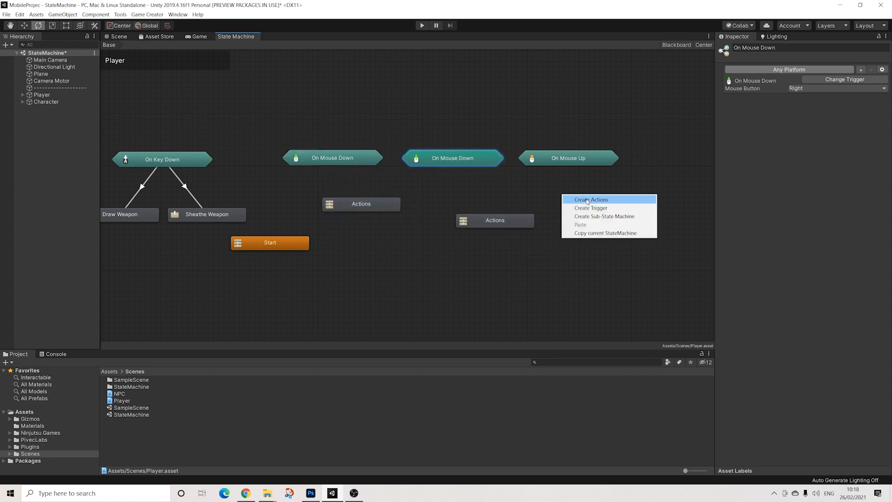
left_click(591, 199)
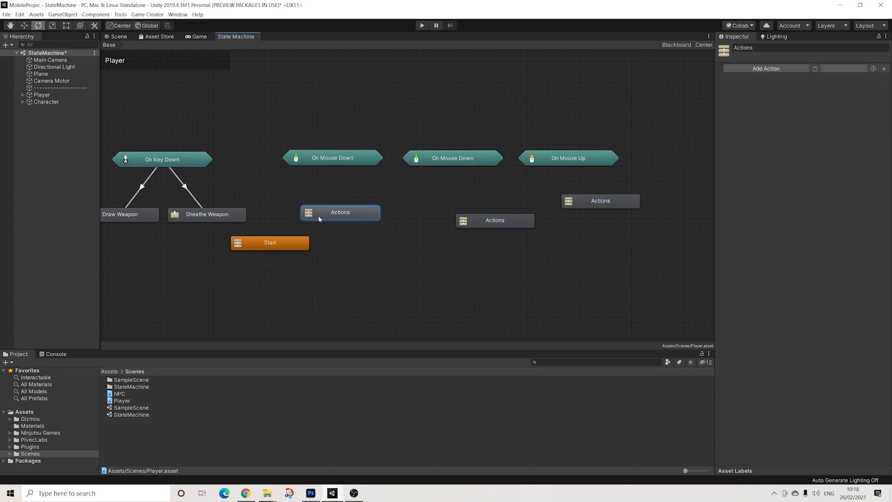
left_click(332, 158)
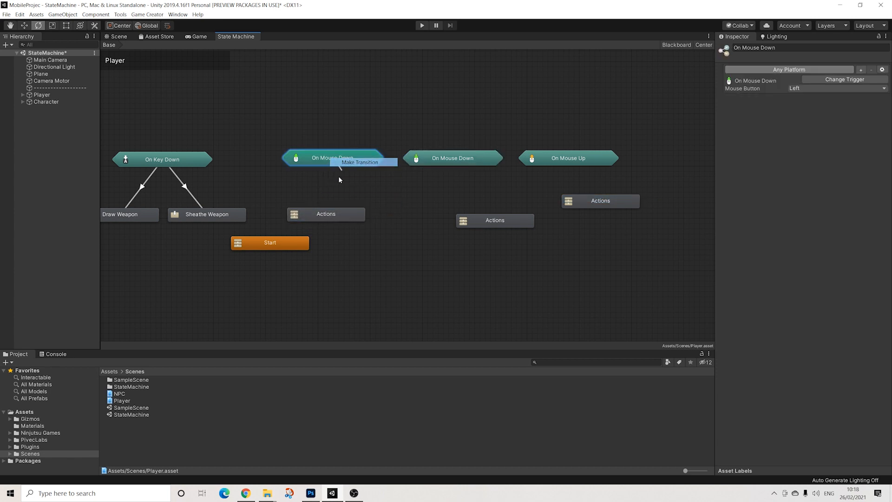
Link the first On Mouse Down and the On Mouse Up triggers to their Actions nodes
left_click(452, 158)
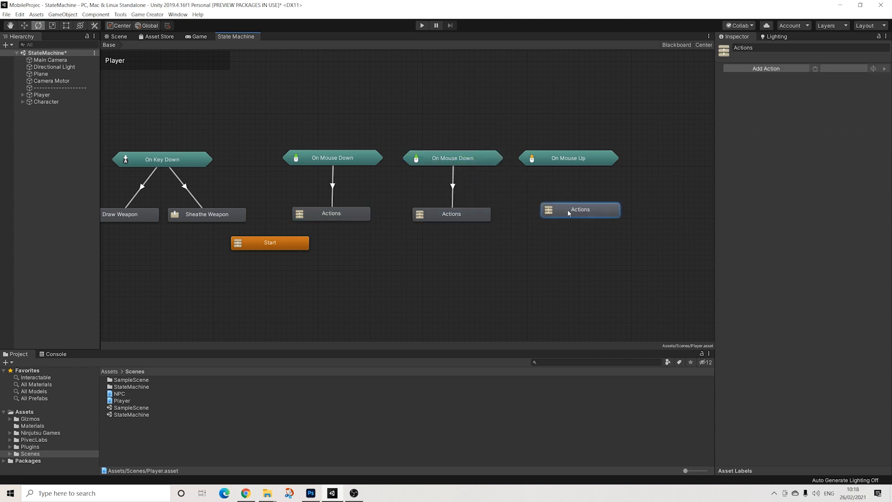
left_click(568, 158)
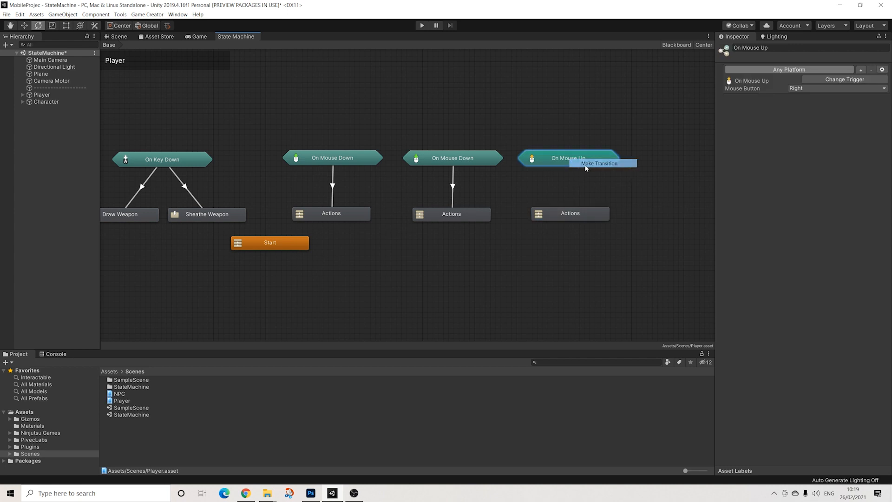
left_click(567, 214)
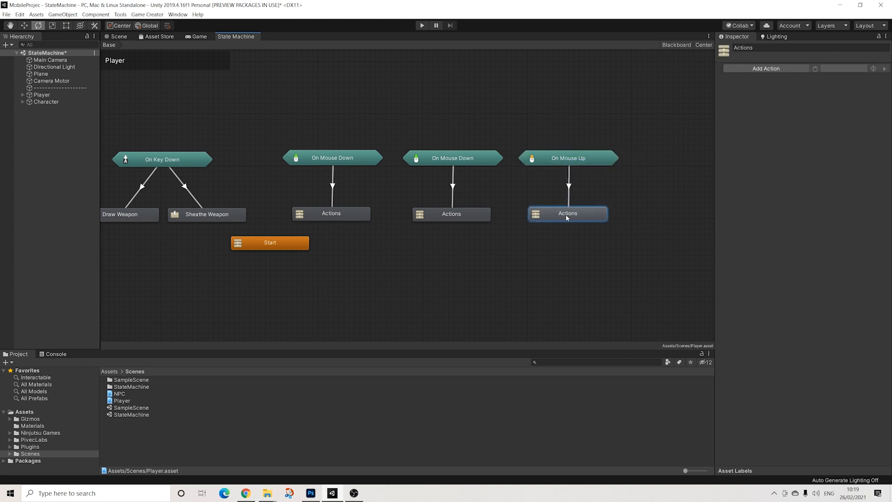
left_click(330, 213)
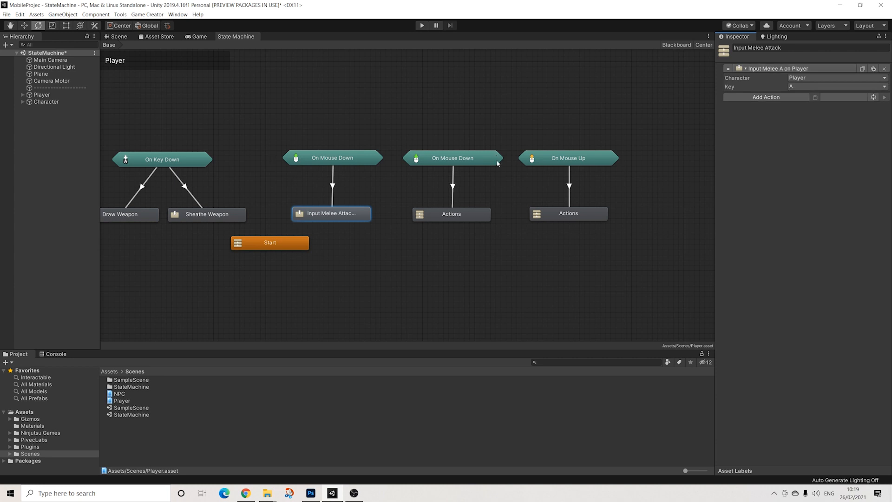
Give the second mouse-down node Melee Blocking (Start) and the mouse-up node Melee Blocking set to Stop Blocking
left_click(450, 214)
type("blo")
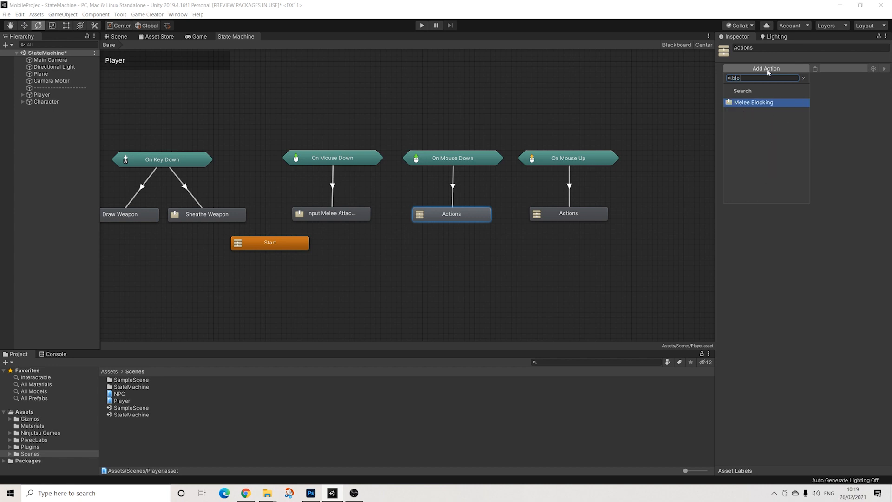
left_click(753, 102)
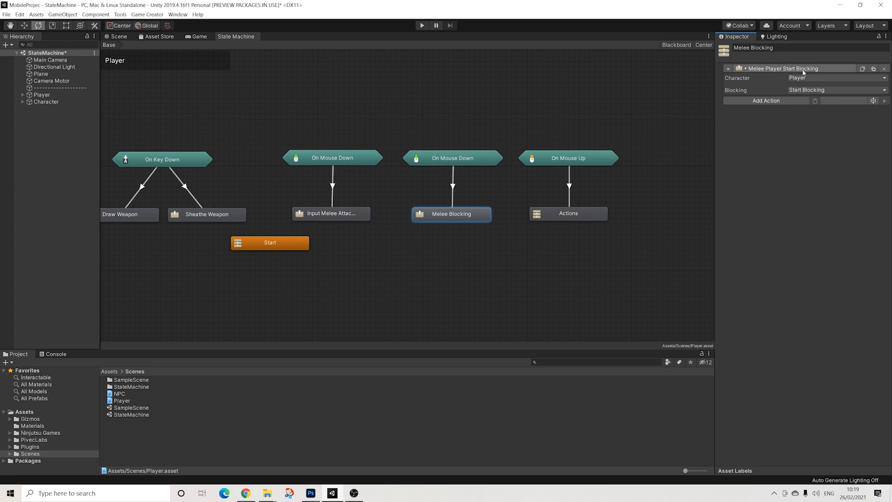
left_click(566, 213)
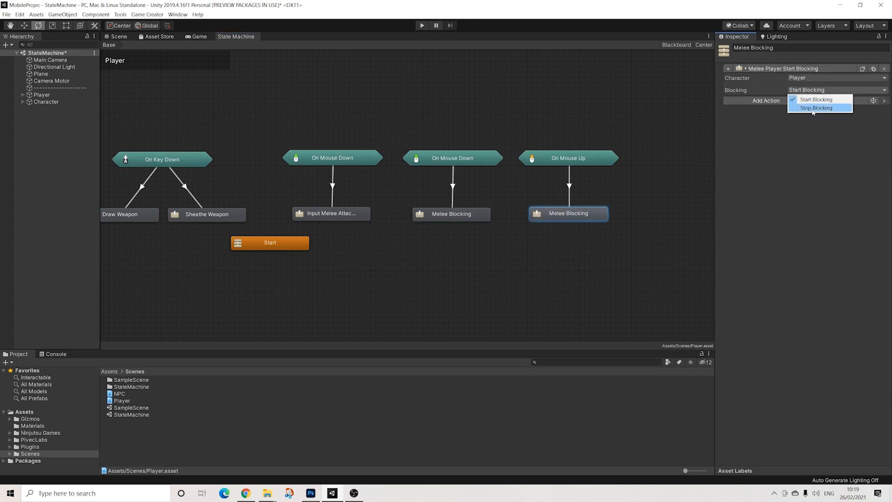
left_click(816, 108)
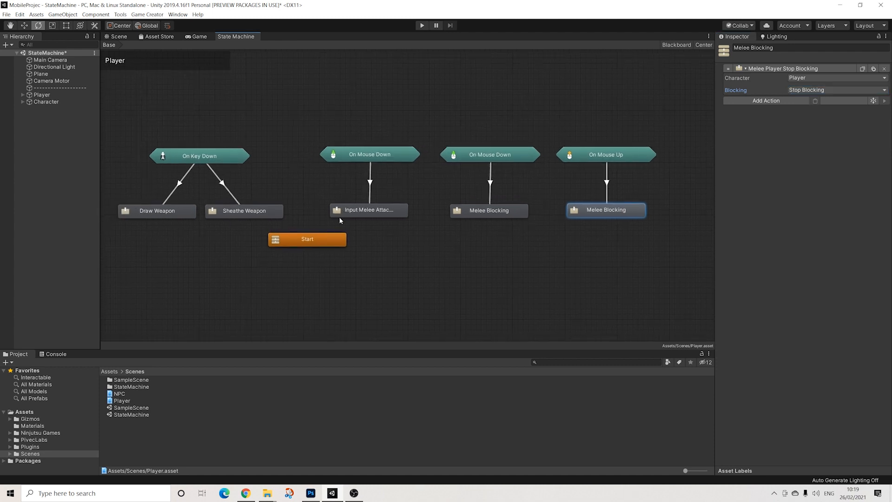
left_click(333, 237)
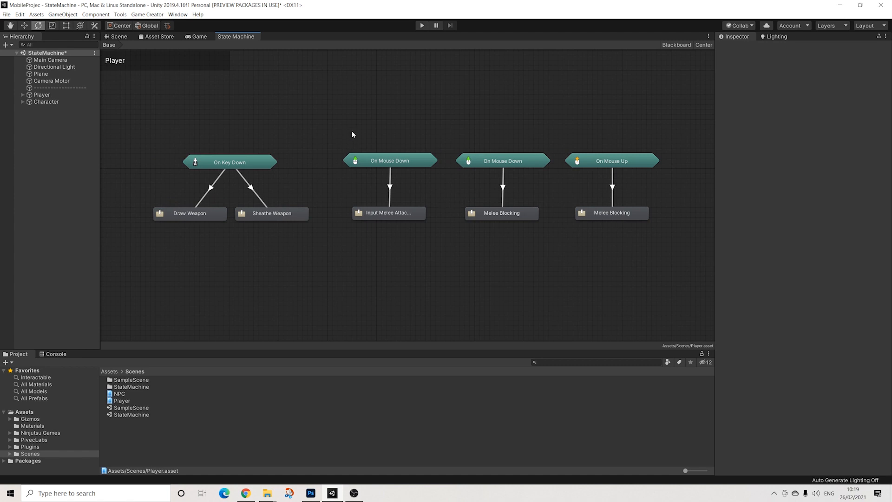
left_click(229, 161)
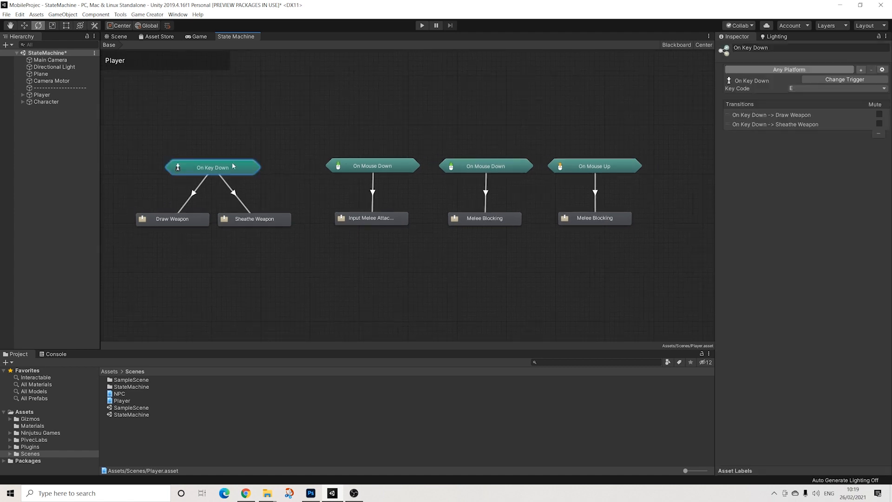
mouse_move(236, 173)
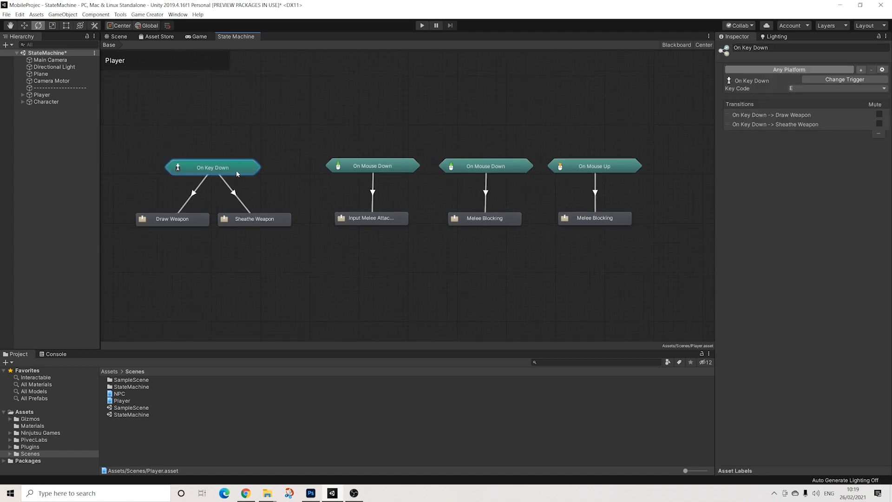
mouse_move(400, 154)
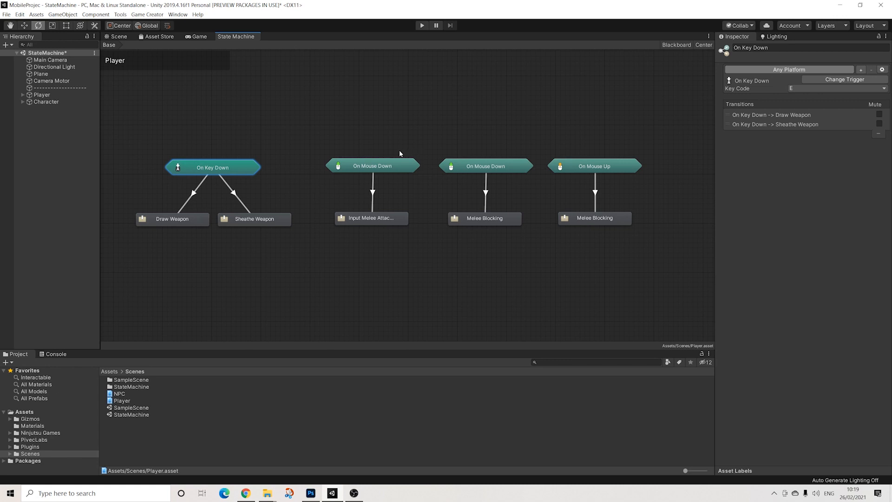
left_click(371, 165)
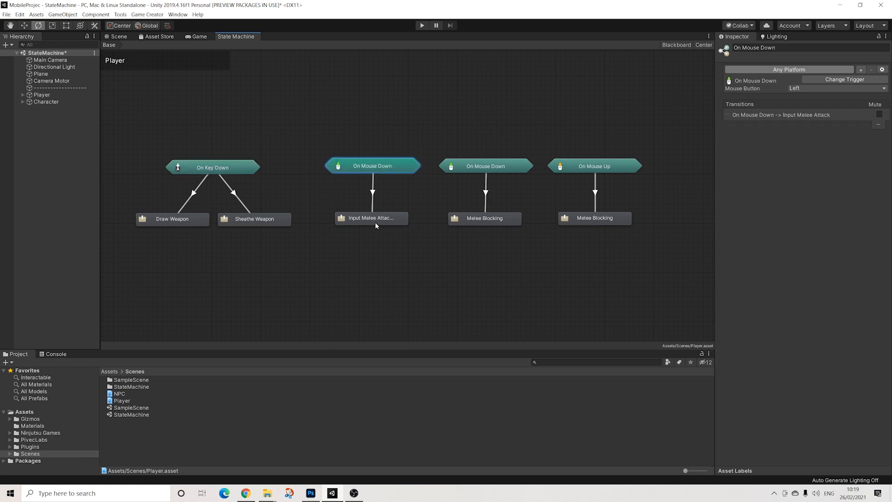
mouse_move(500, 168)
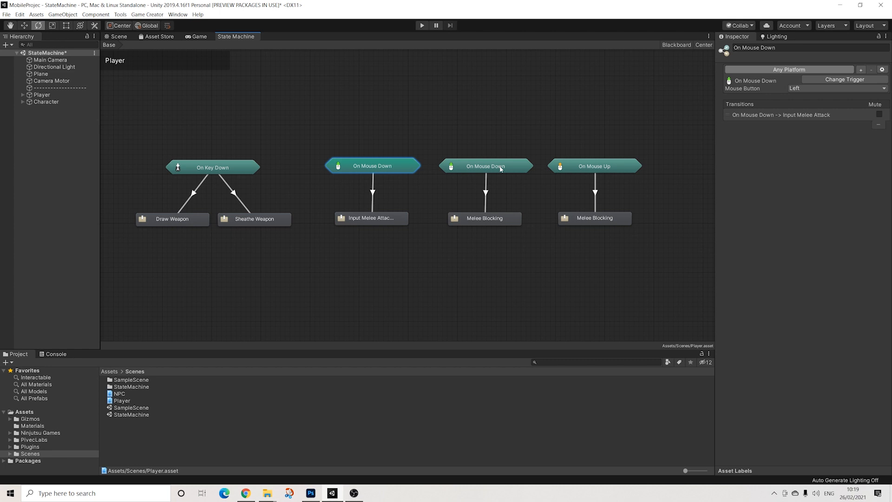
left_click(484, 165)
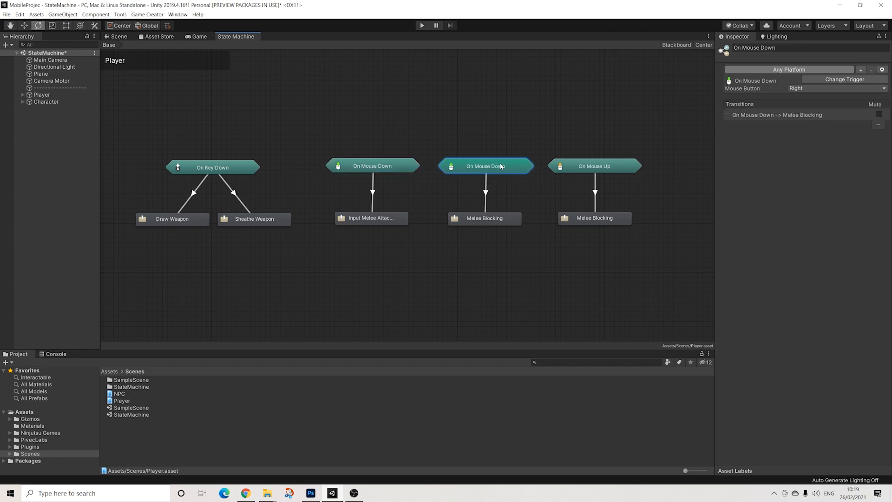
left_click(593, 165)
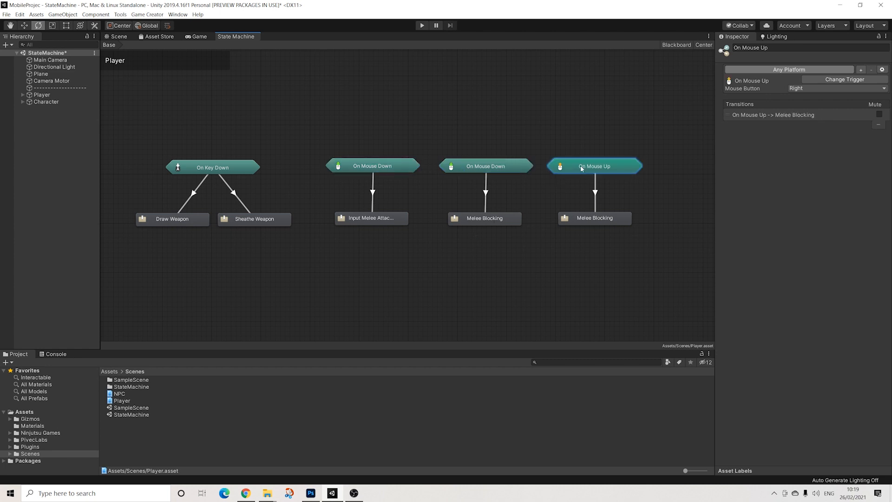
mouse_move(614, 221)
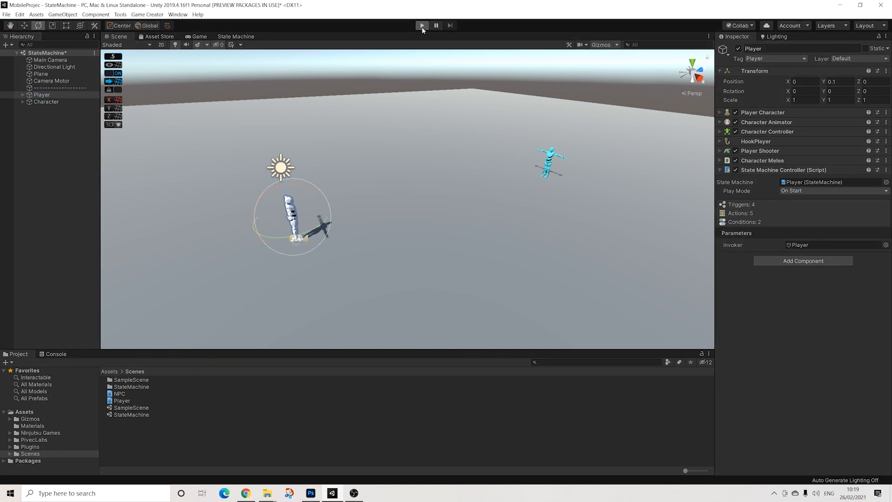
Return to the Scene view and select the Character object in the Hierarchy
left_click(421, 25)
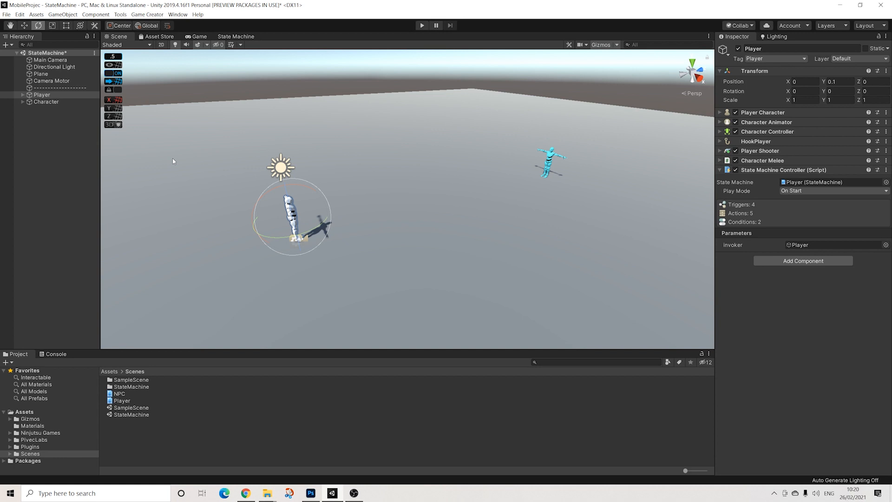
mouse_move(263, 252)
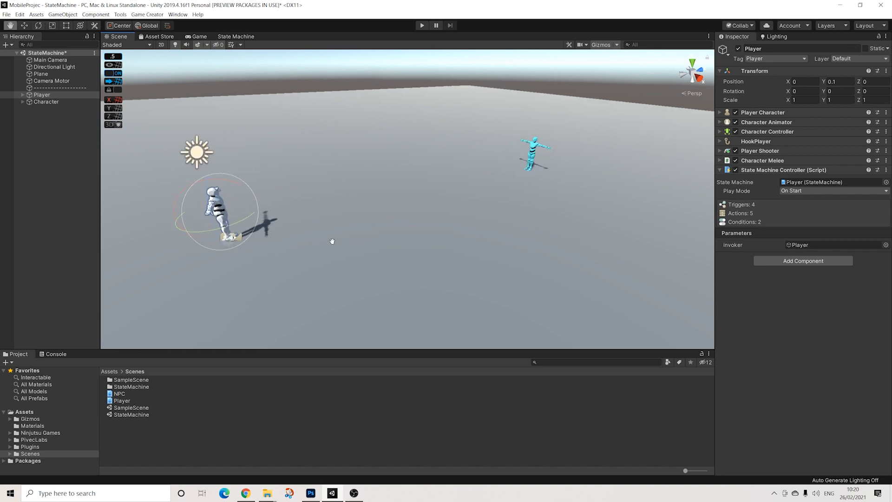
left_click(47, 101)
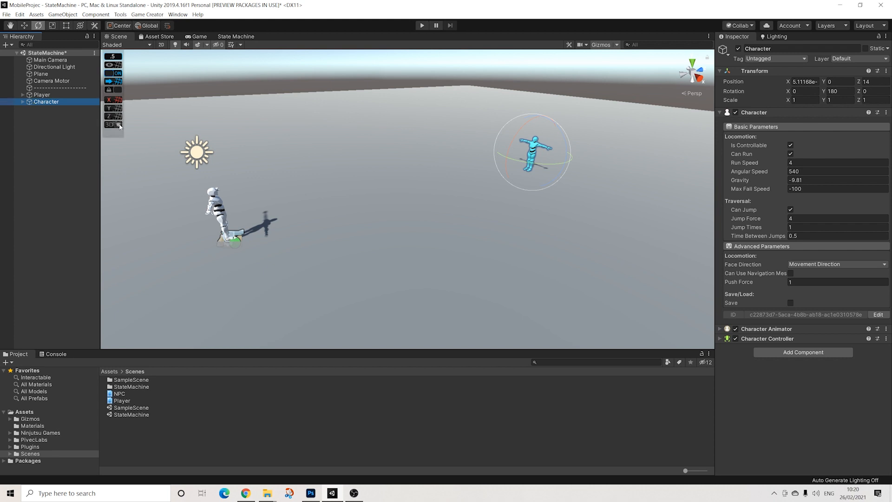
Add a State Machine Controller to Character and assign the NPC state machine to it
type("stat")
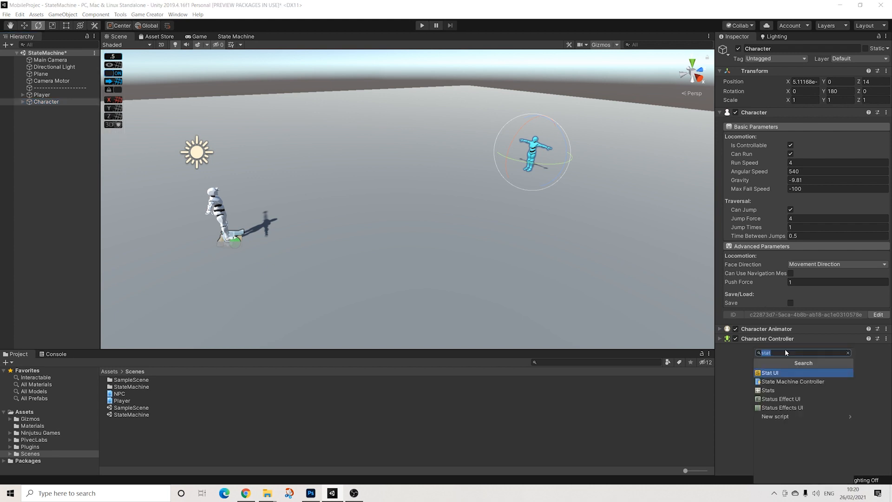
left_click(791, 381)
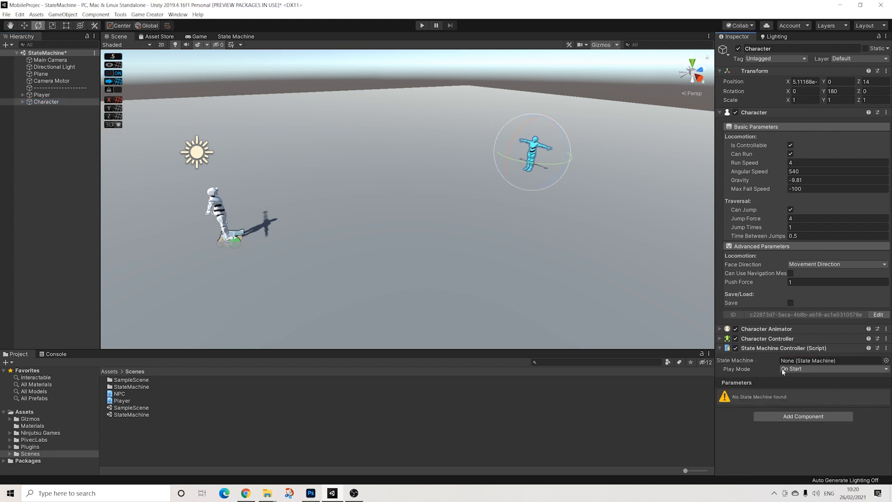
left_click(119, 392)
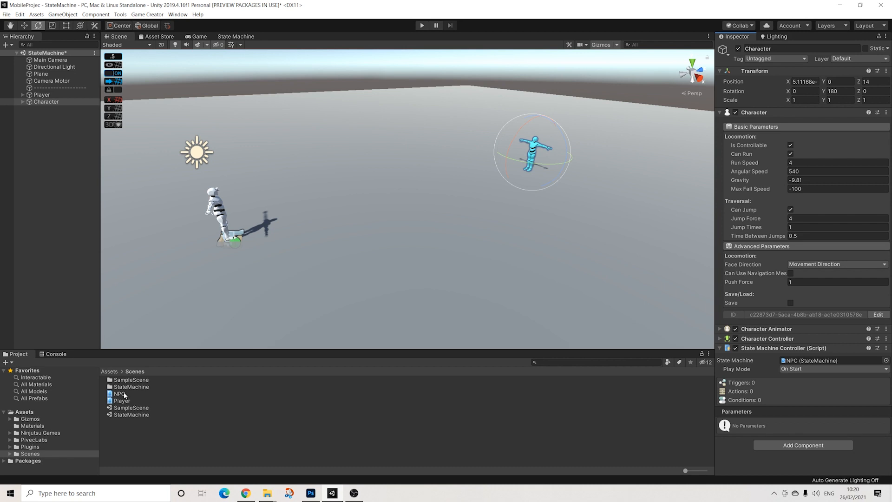
right_click(46, 101)
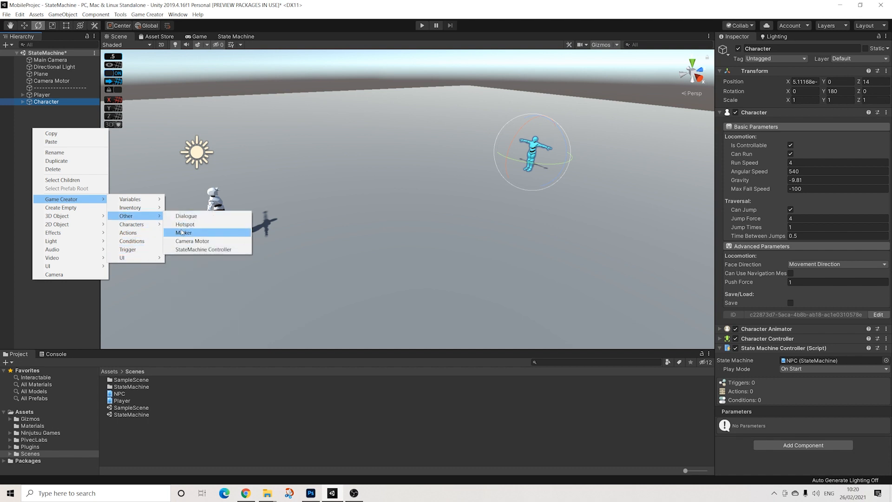
Create Marker objects in the scene, then open the NPC state machine graph
left_click(183, 232)
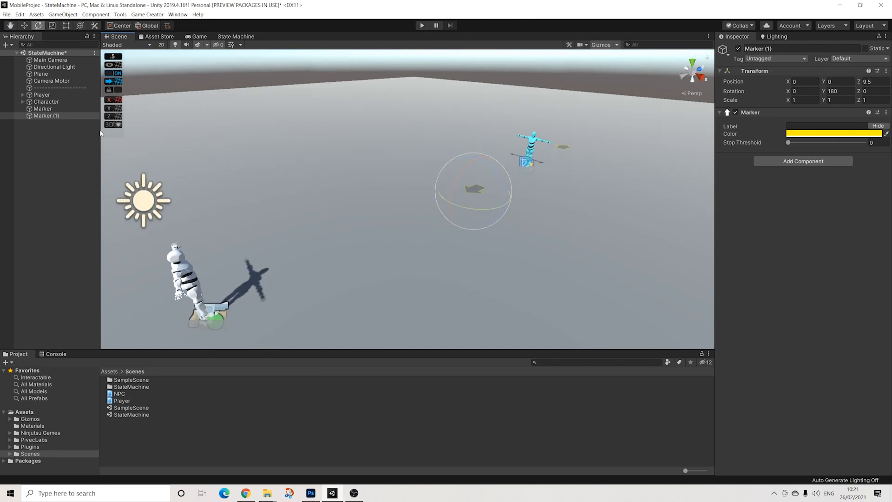
left_click(236, 36)
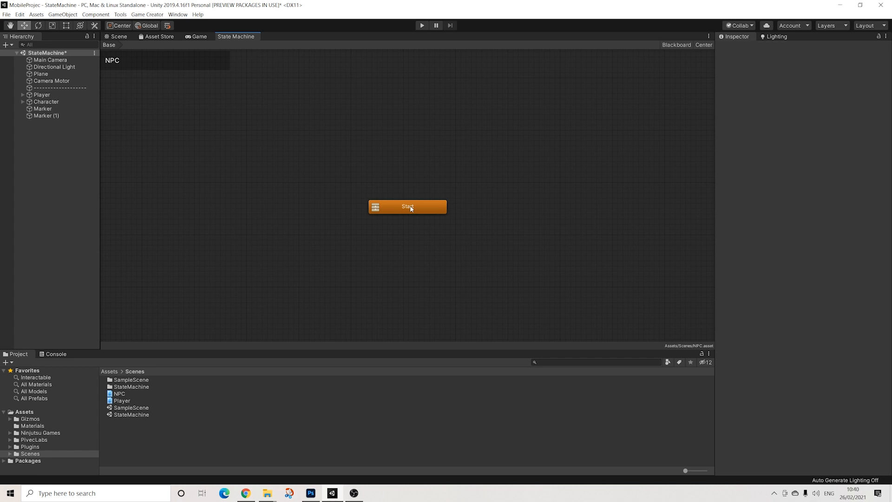
Create an Actions node and link it both ways with Start, then select it for editing
right_click(407, 207)
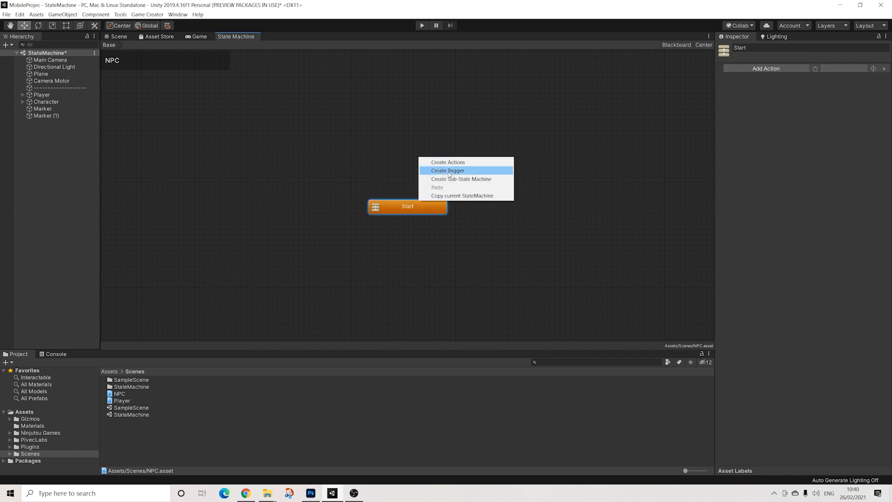
left_click(447, 161)
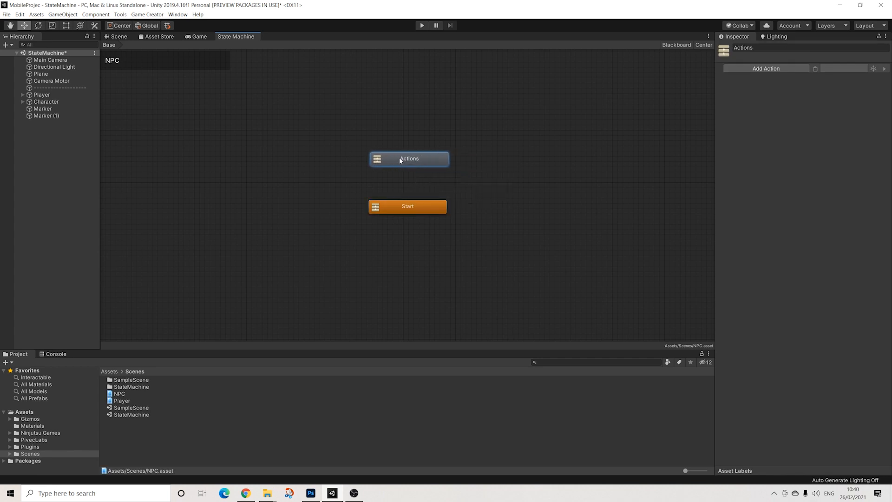
right_click(409, 158)
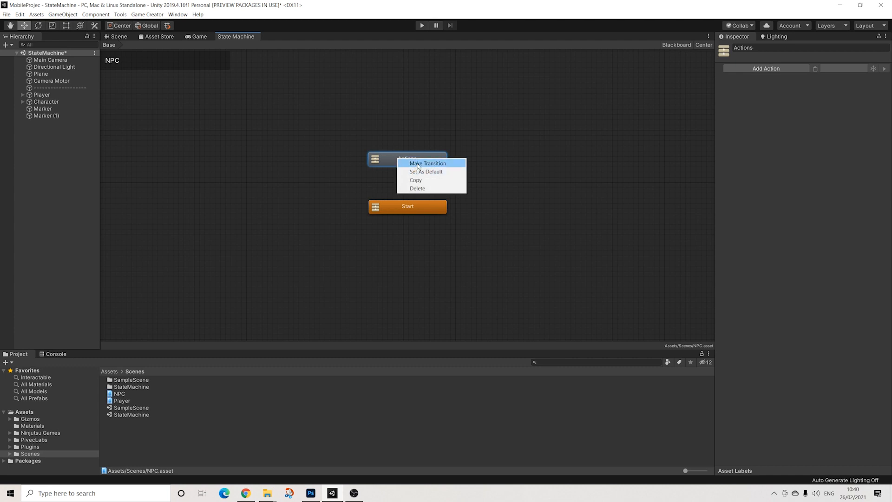
left_click(427, 164)
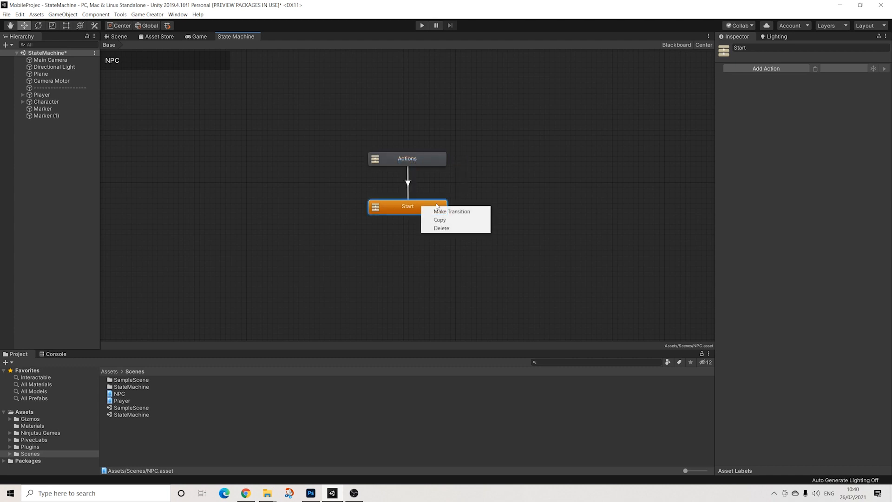
left_click(452, 210)
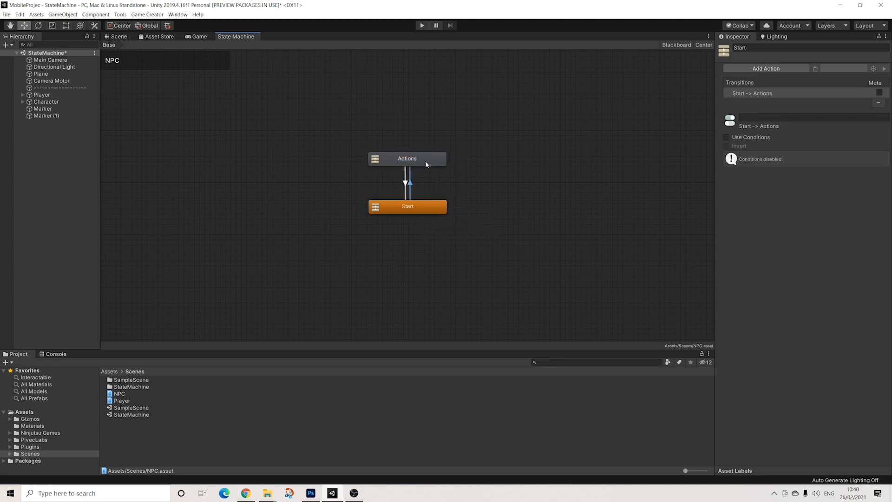
left_click(460, 176)
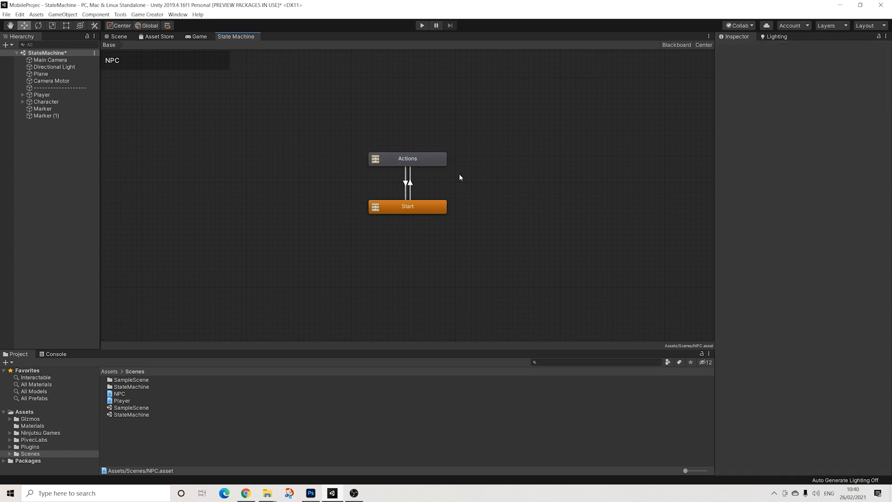
left_click(407, 158)
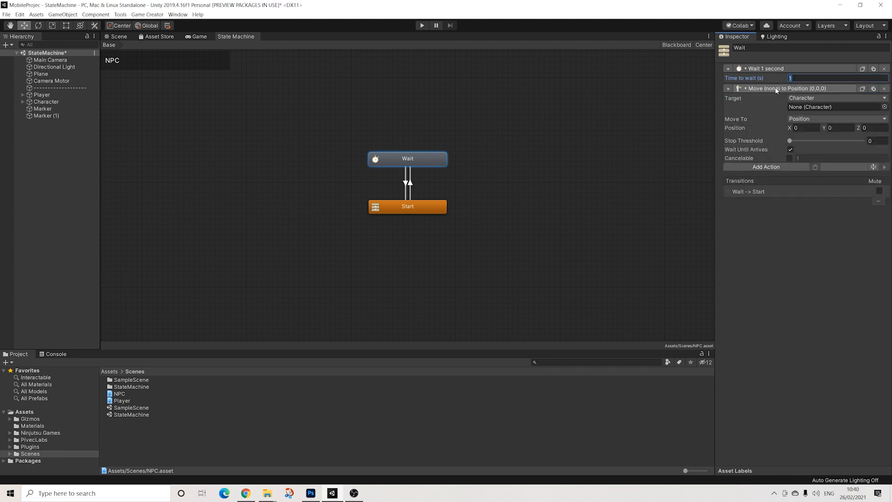
Set the move action to move the Invoker toward a list-variable destination
left_click(835, 97)
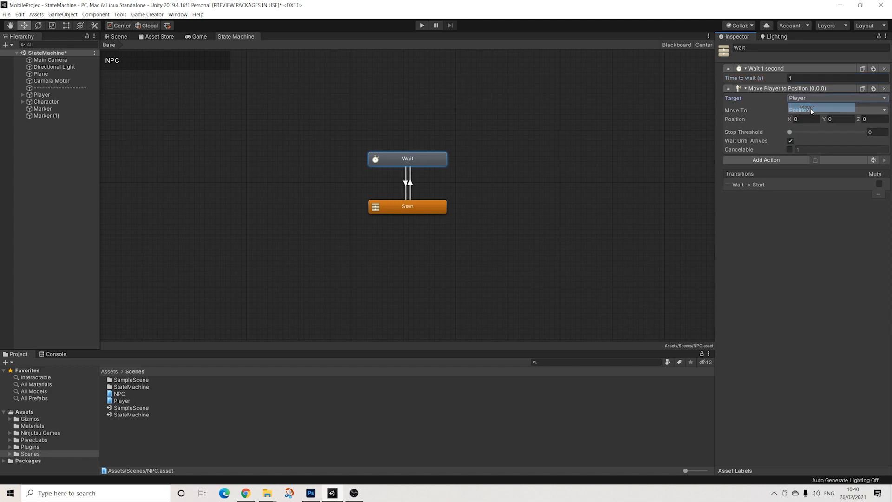
left_click(836, 110)
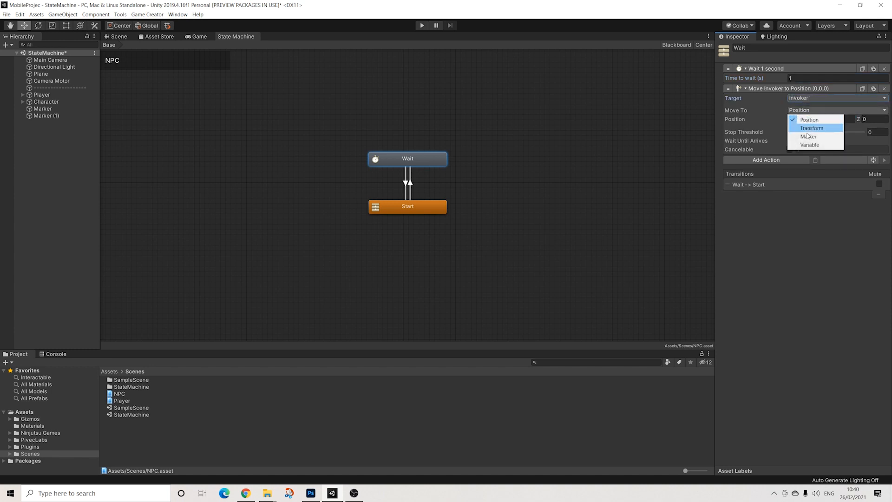
left_click(809, 145)
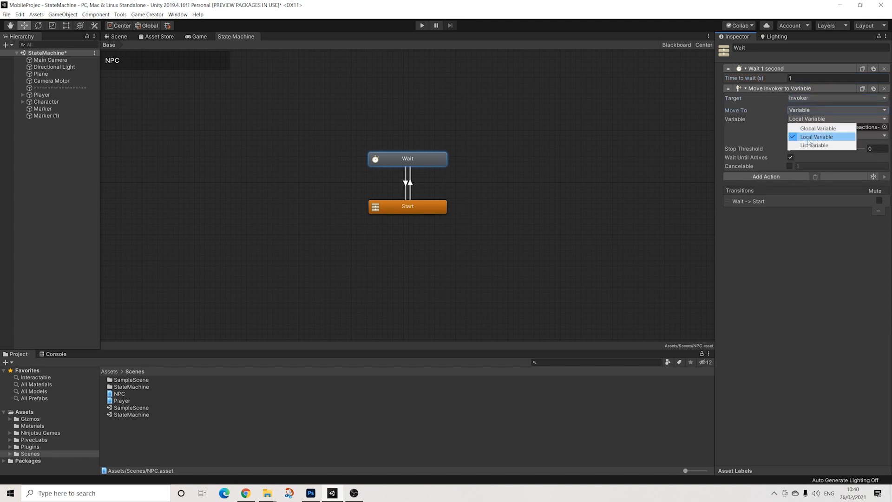
left_click(815, 145)
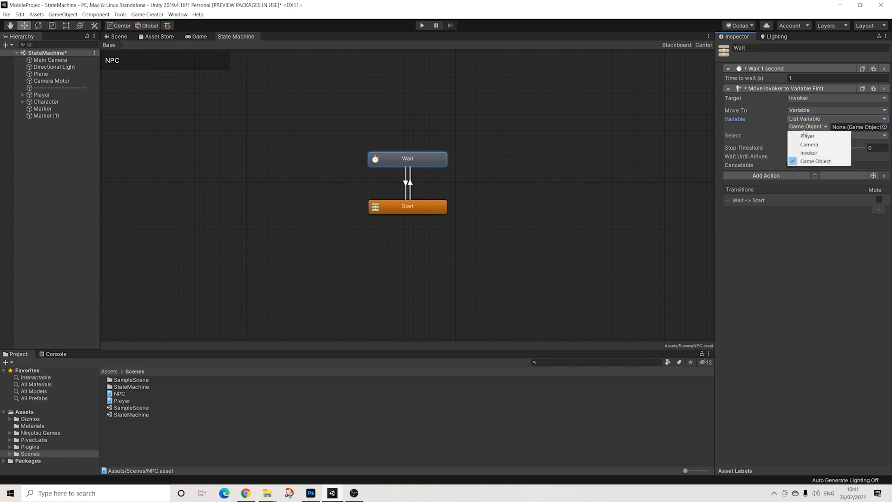
Point the list variable at its holder object and target a Random item from it
left_click(808, 144)
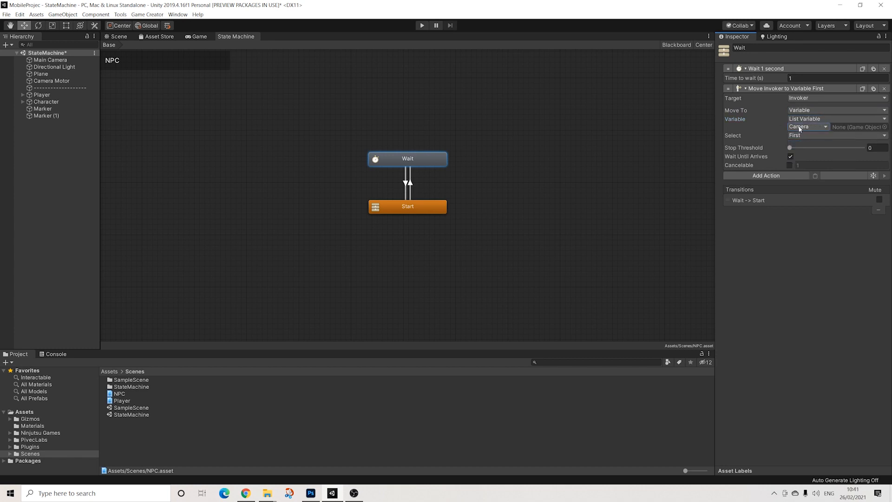
left_click(836, 136)
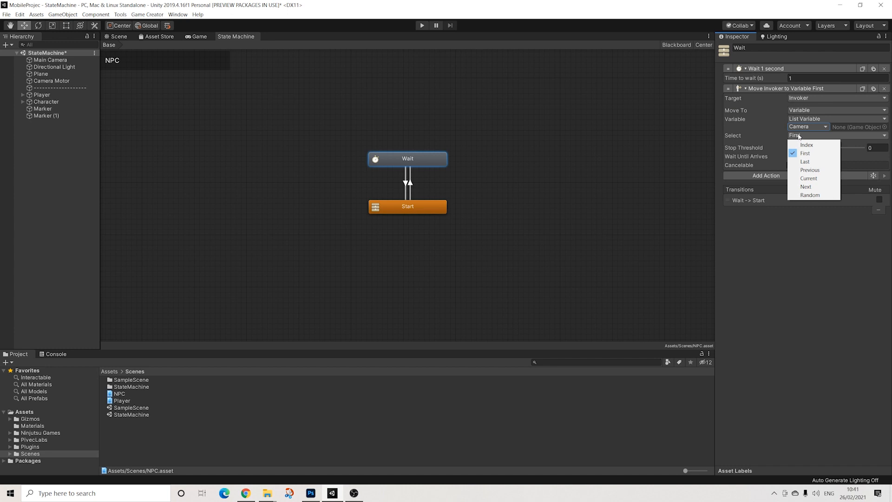
left_click(809, 194)
type(".1")
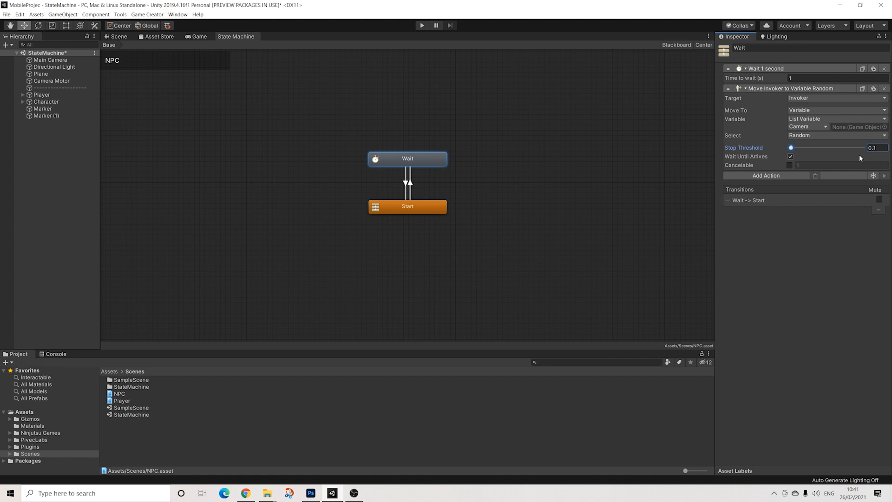
mouse_move(418, 210)
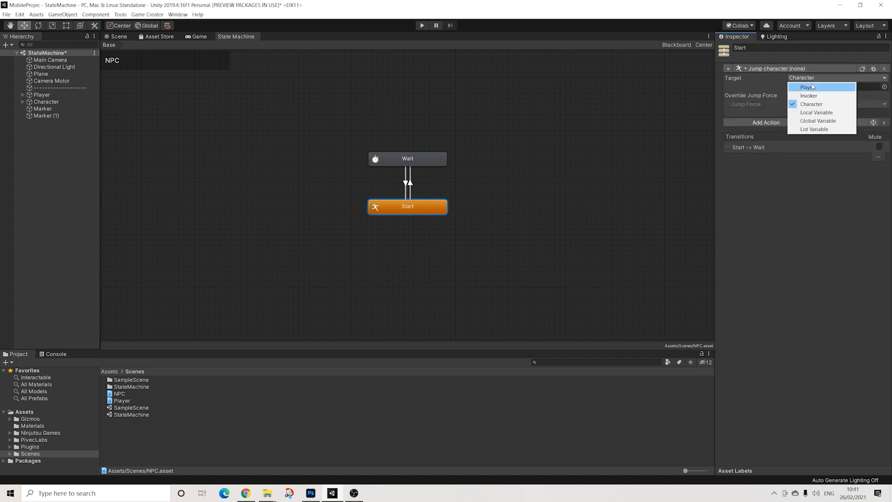
Set Jump Target to Invoker and add a Character Property condition to the Start->Wait transition
left_click(808, 95)
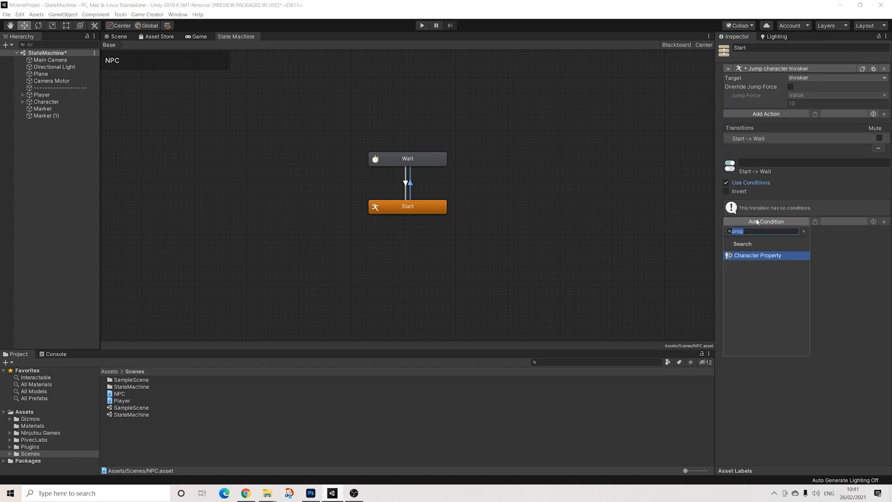
key("Backspace")
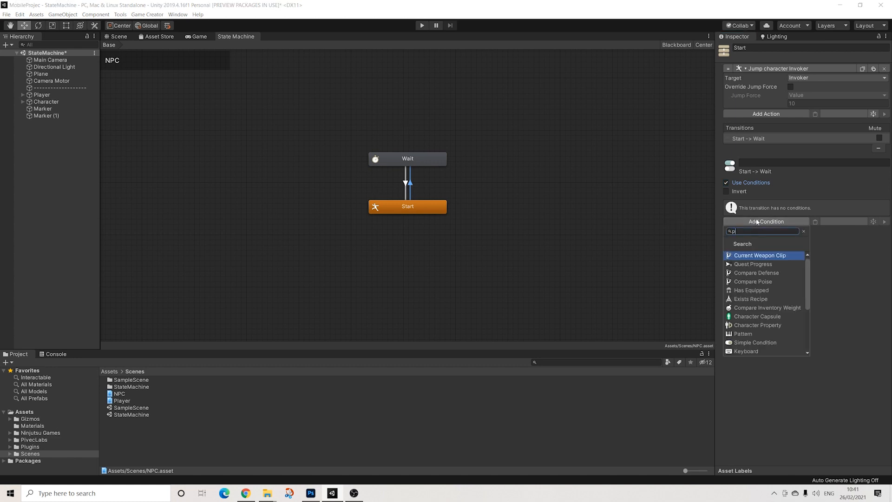
left_click(758, 325)
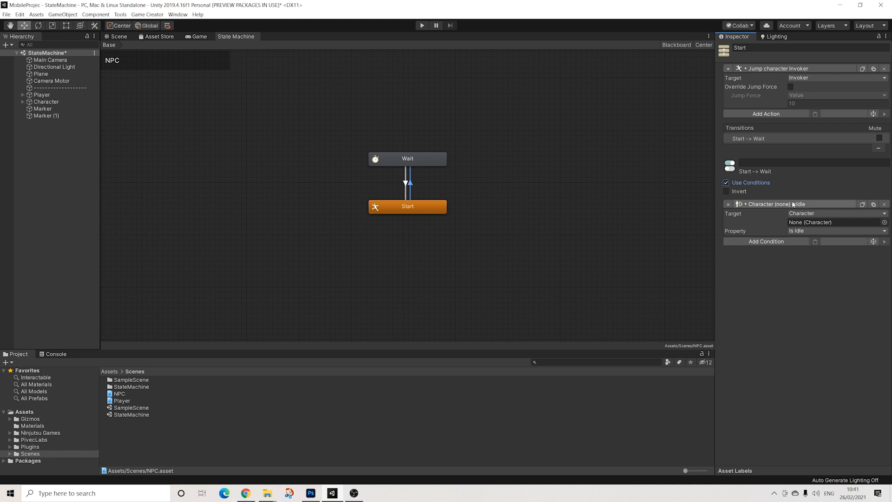
Require the invoker to be Is Grounded before moving to Wait
left_click(833, 222)
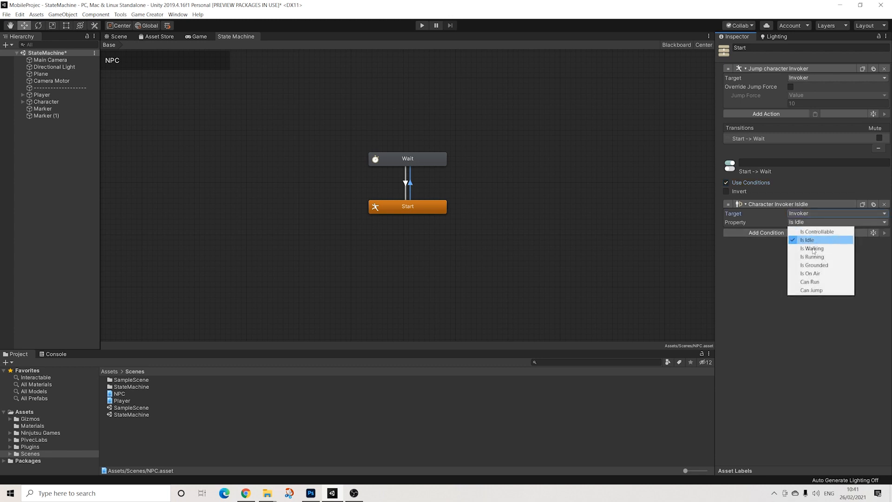
left_click(814, 265)
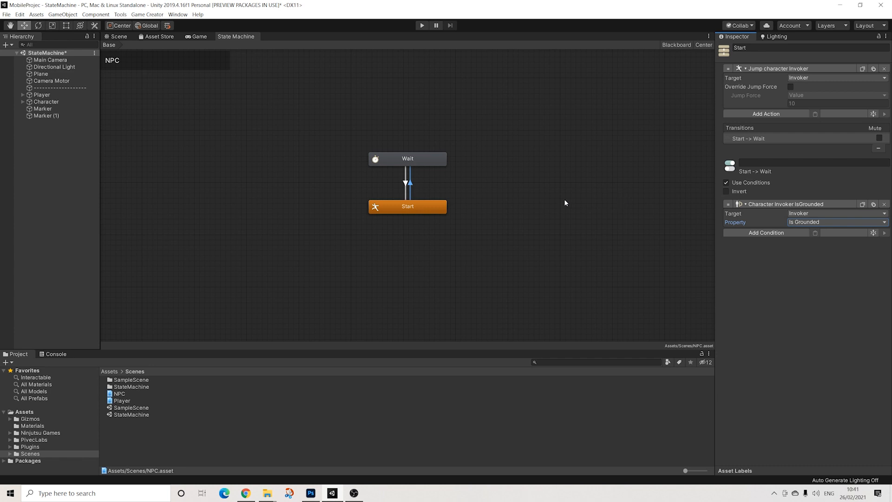
mouse_move(411, 162)
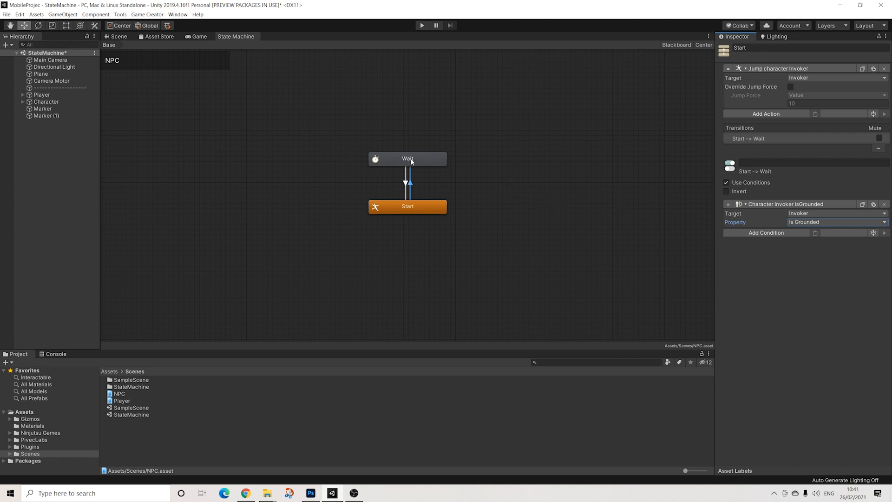
left_click(407, 158)
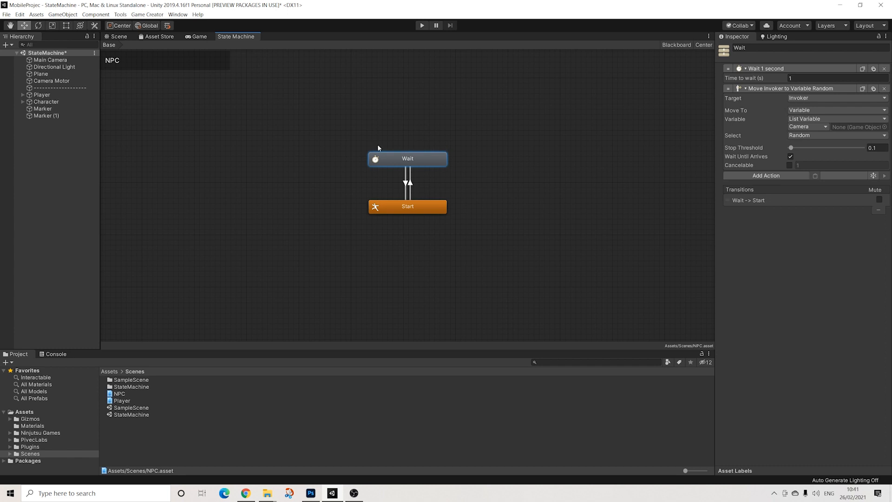
mouse_move(454, 166)
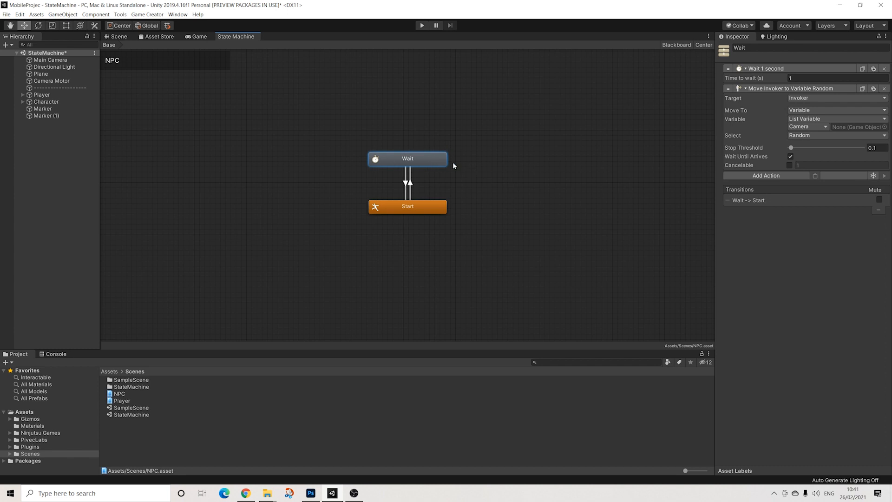
mouse_move(430, 158)
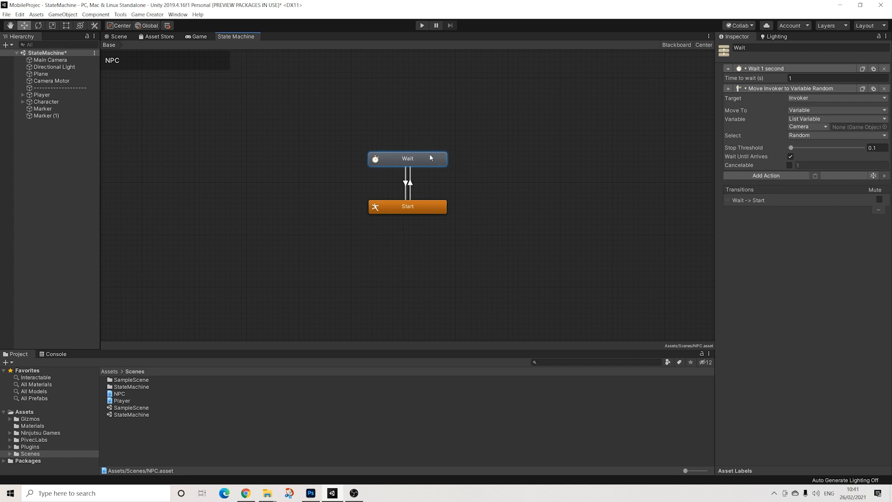
Set the Wait node as the default state, then select the Main Camera
right_click(407, 157)
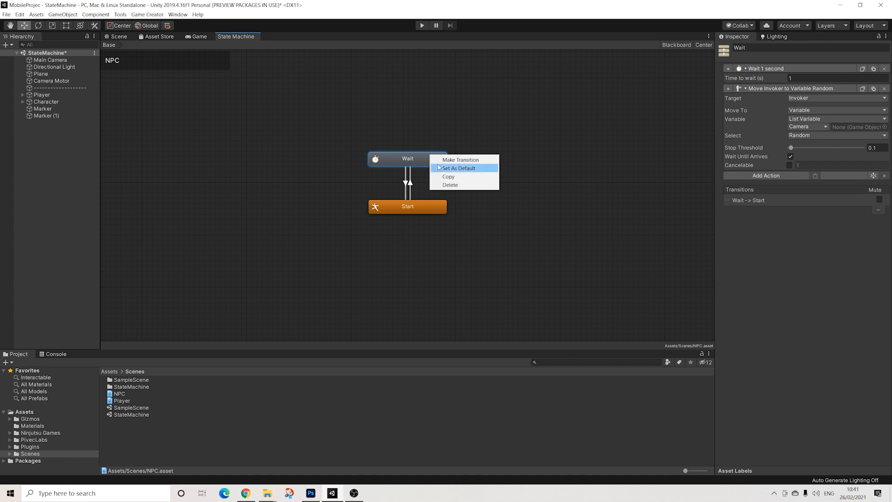
left_click(458, 168)
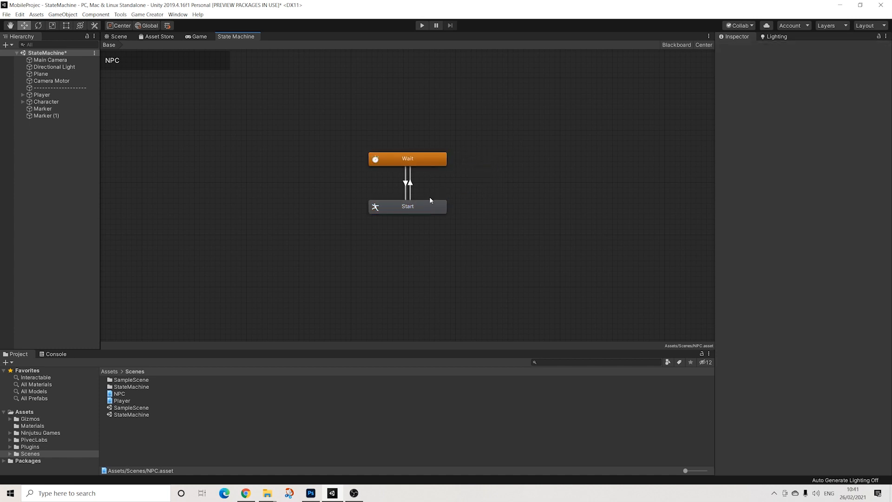
left_click(407, 158)
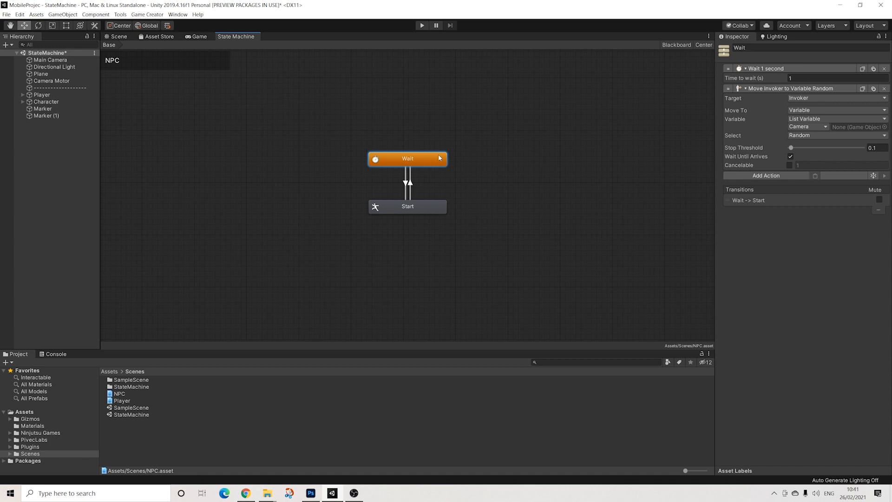
mouse_move(418, 193)
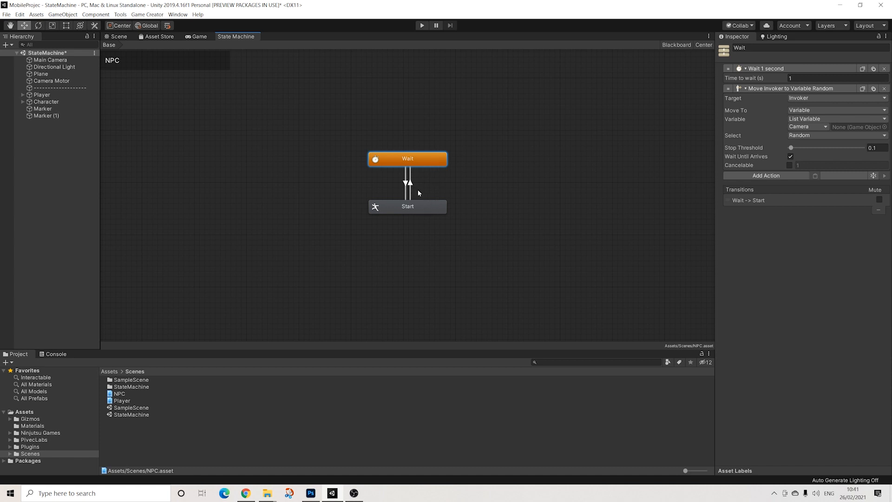
mouse_move(352, 118)
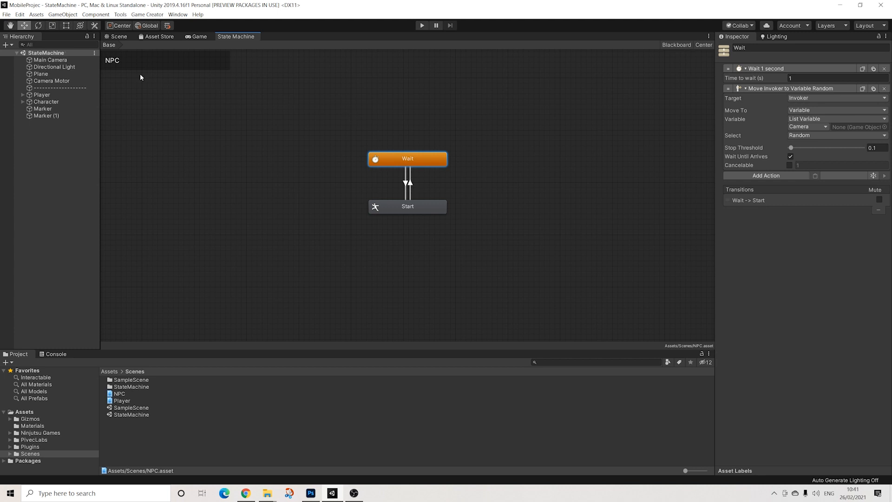
left_click(50, 59)
type("list")
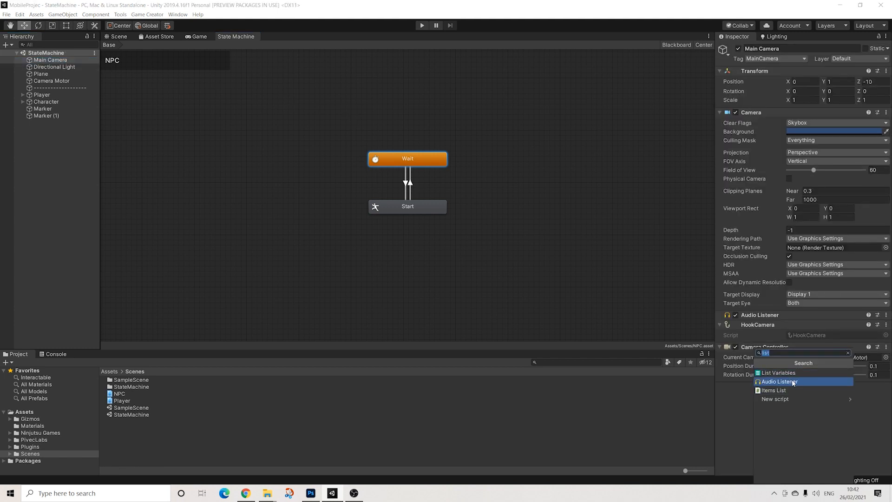
Add a List Variables component to the Main Camera with entries for both markers
left_click(778, 371)
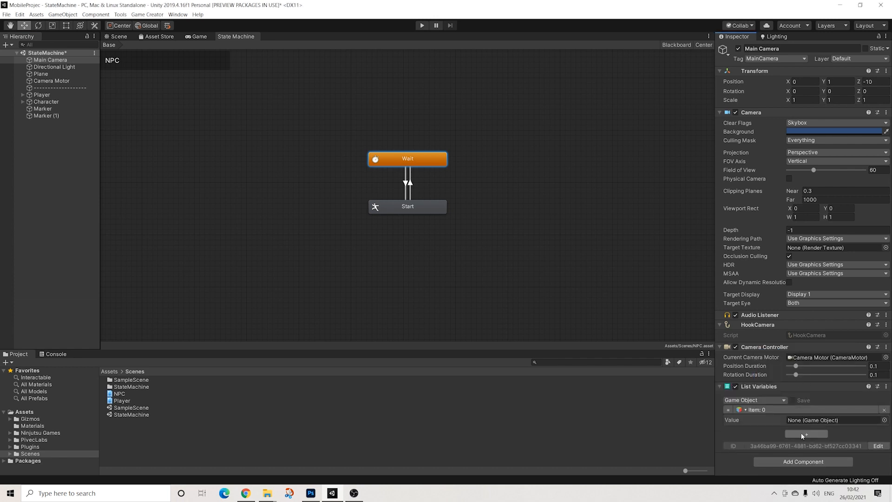
left_click(804, 434)
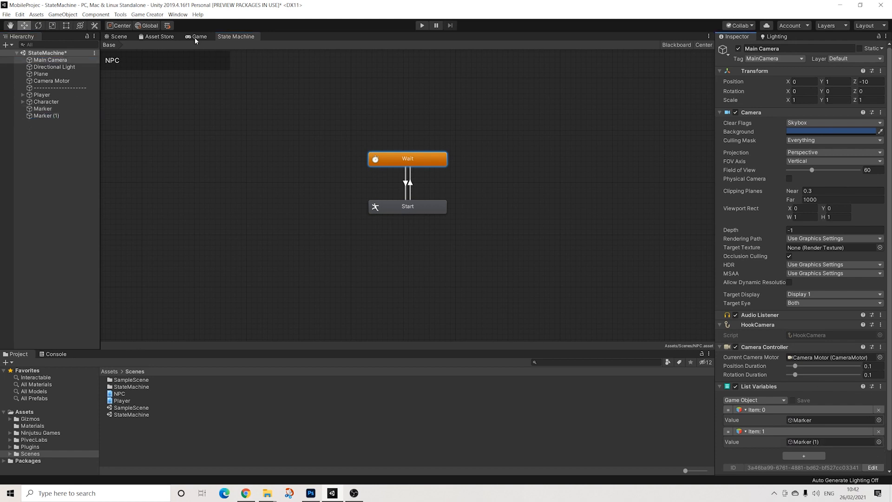
left_click(120, 36)
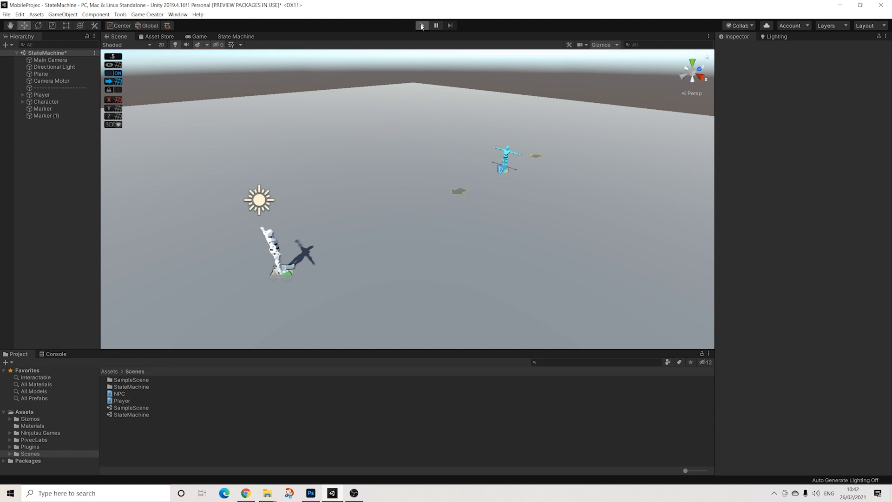
Play-test the scene to watch the NPC walk and jump between markers
left_click(422, 25)
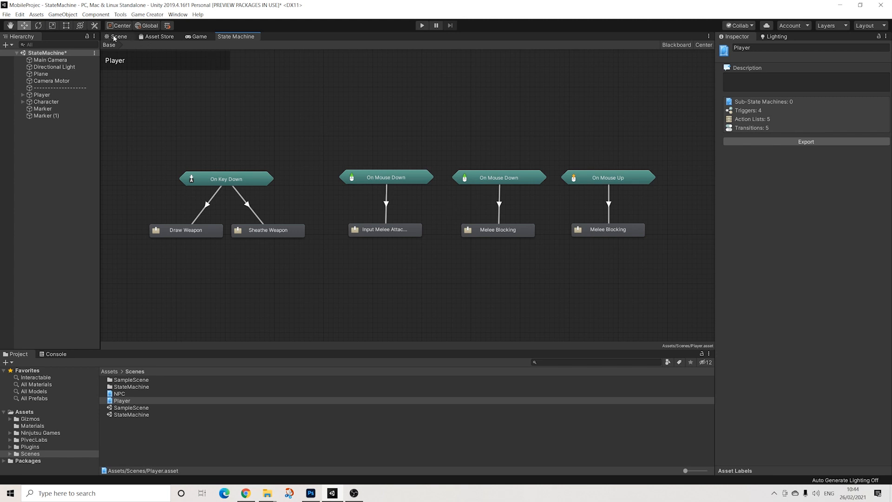
Return to the Scene view and select Player to show its State Machine Controller component
left_click(119, 36)
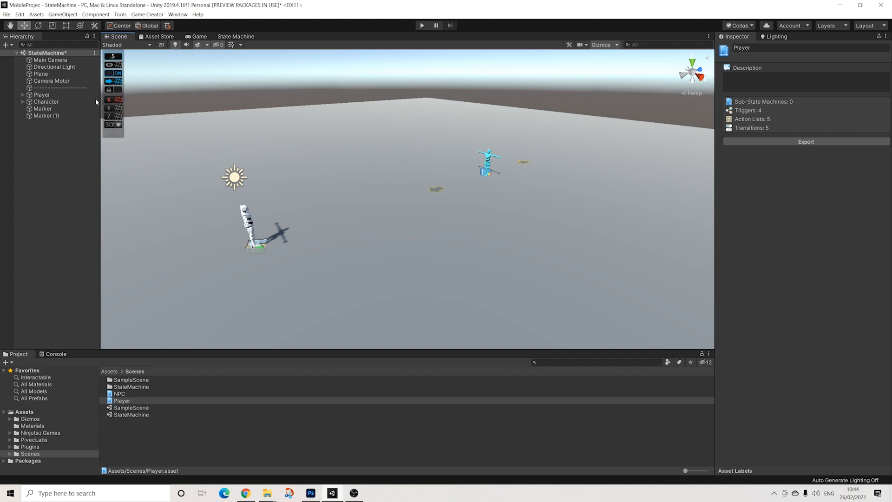
mouse_move(26, 99)
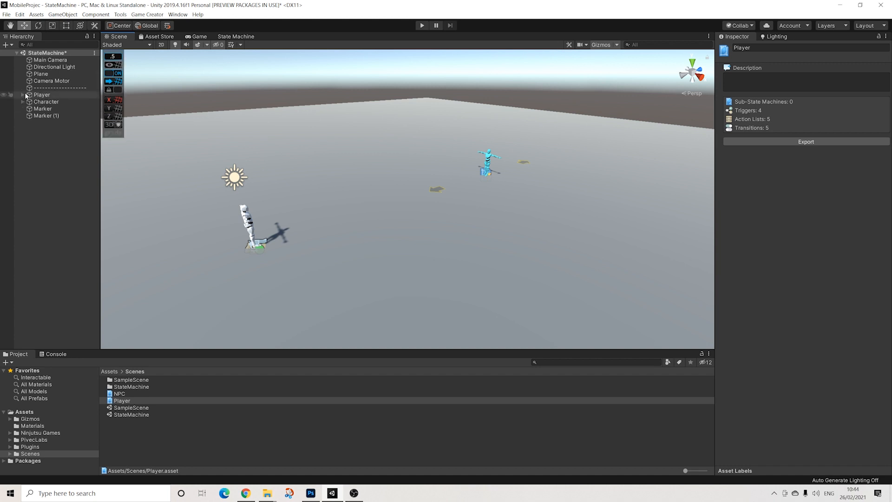
left_click(42, 95)
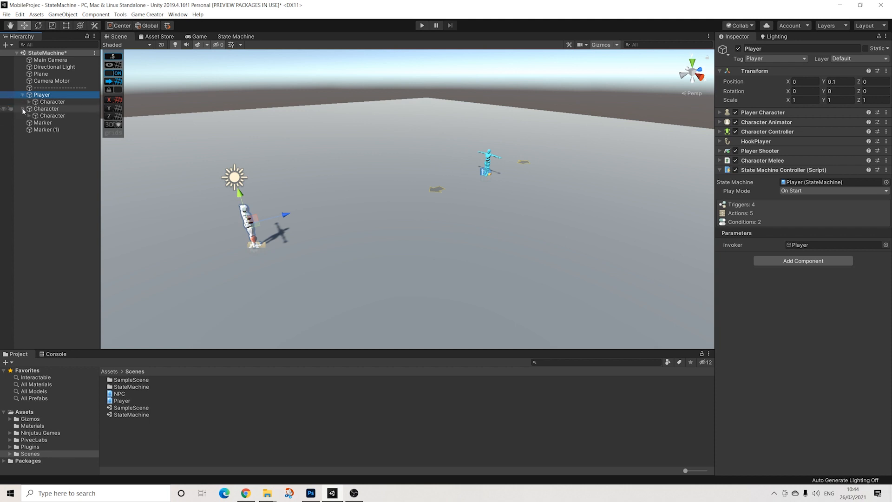